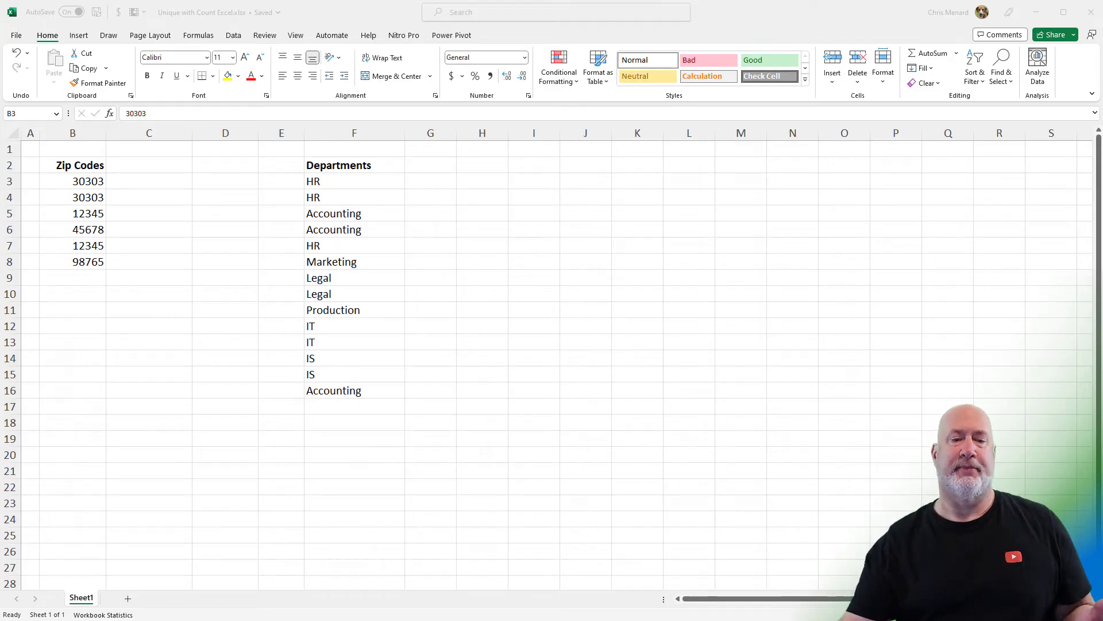
# Step: Enter =UNIQUE(B3:B8) beside the zip codes to spill 30303, 12345, 45678 and 98765
pyautogui.click(72, 181)
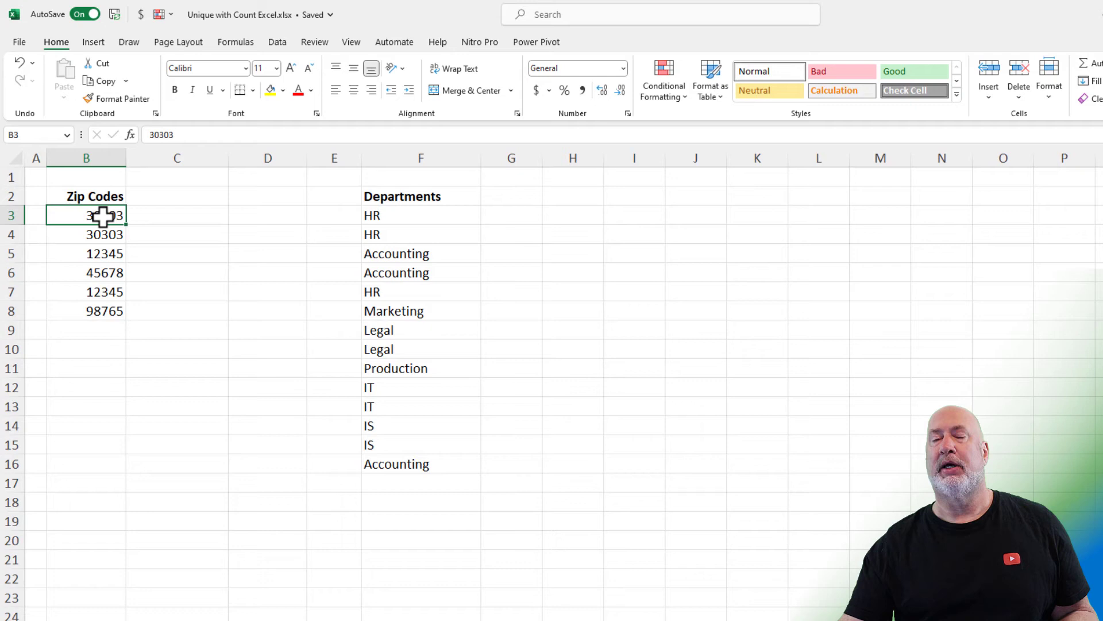
pyautogui.moveTo(189, 215)
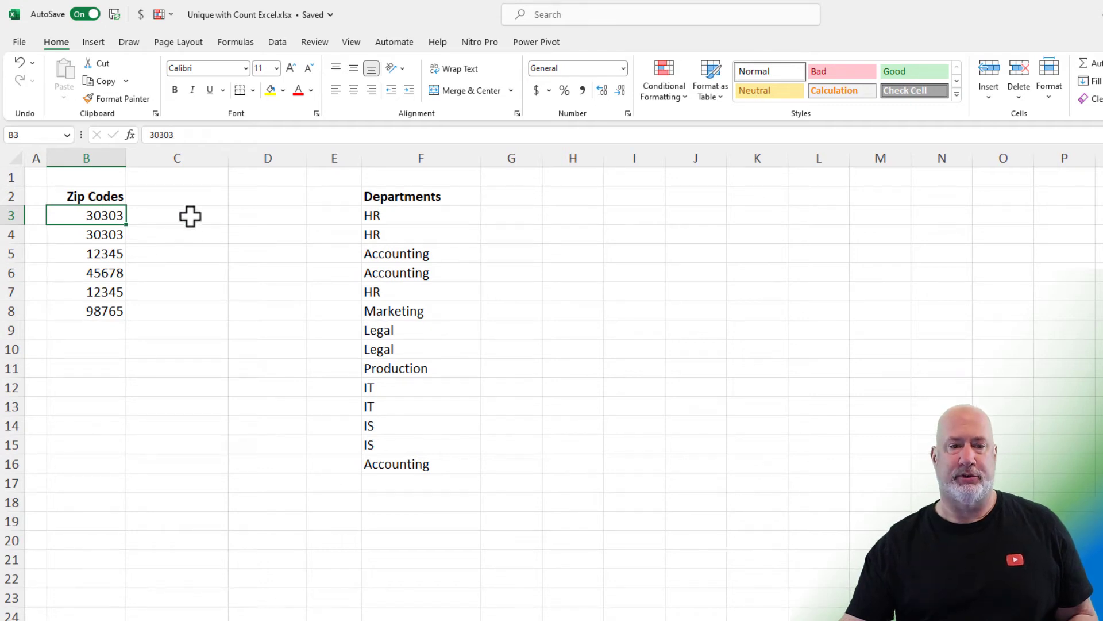
pyautogui.click(177, 196)
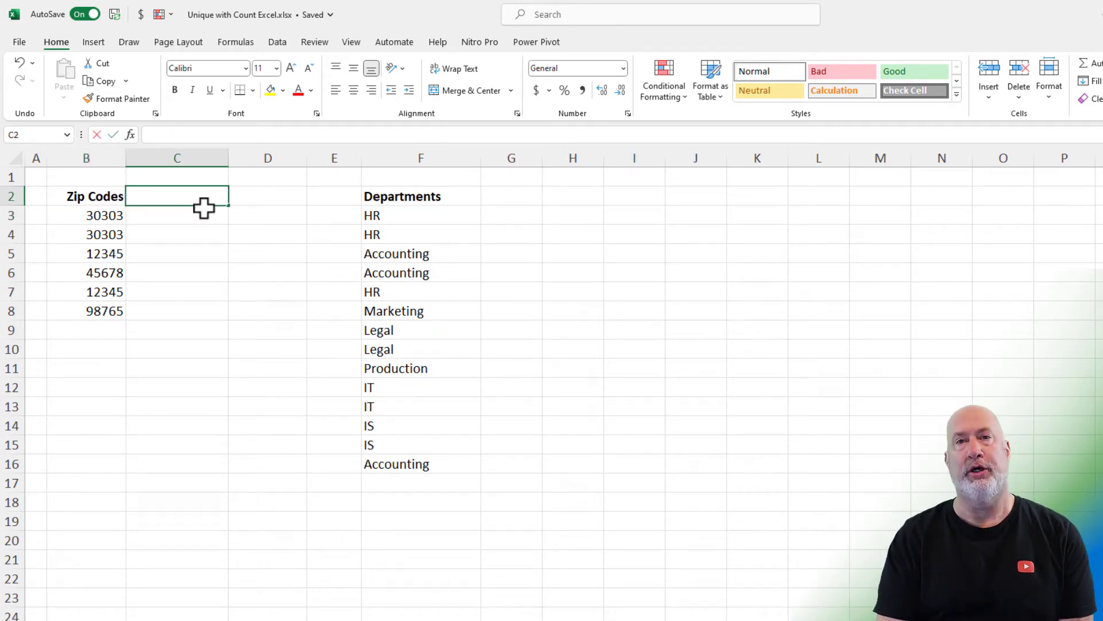
pyautogui.write('=un')
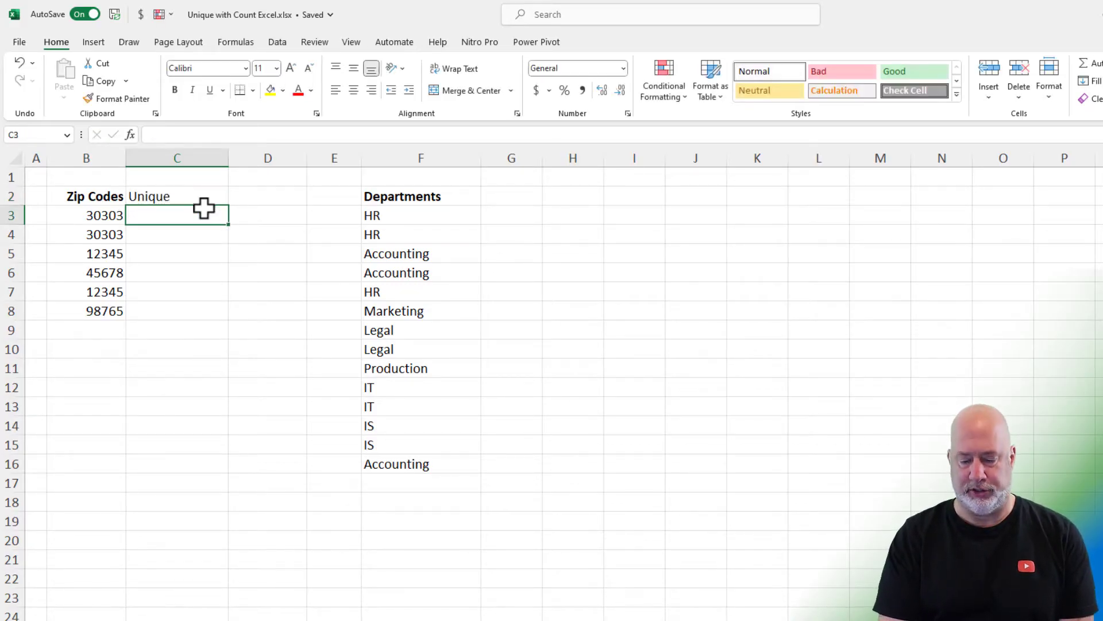
pyautogui.write('=')
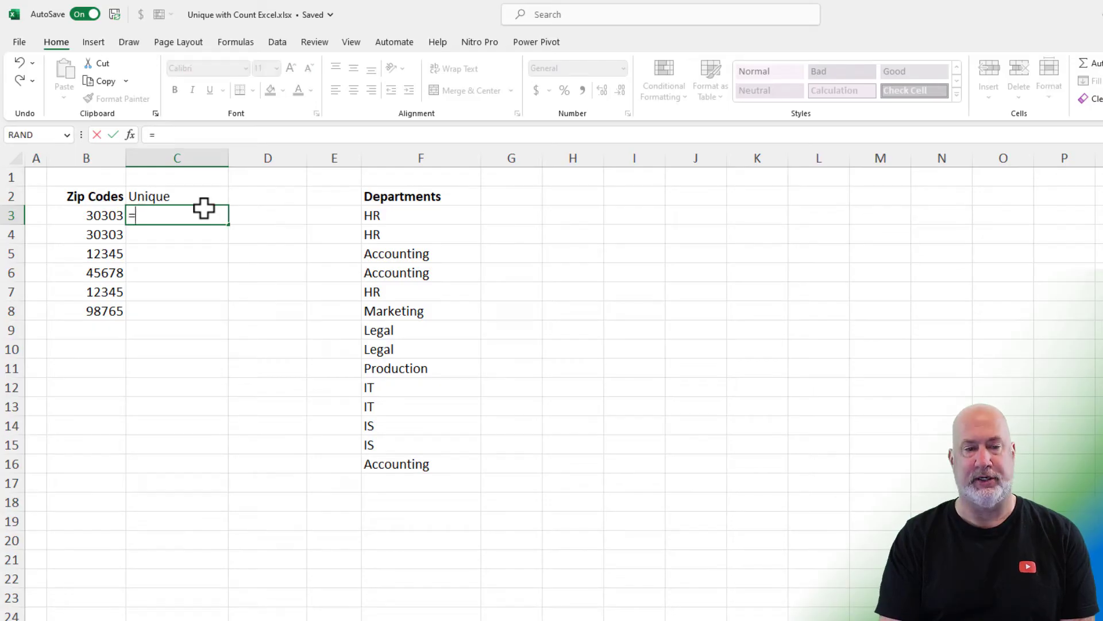
pyautogui.write('UNIQUE(')
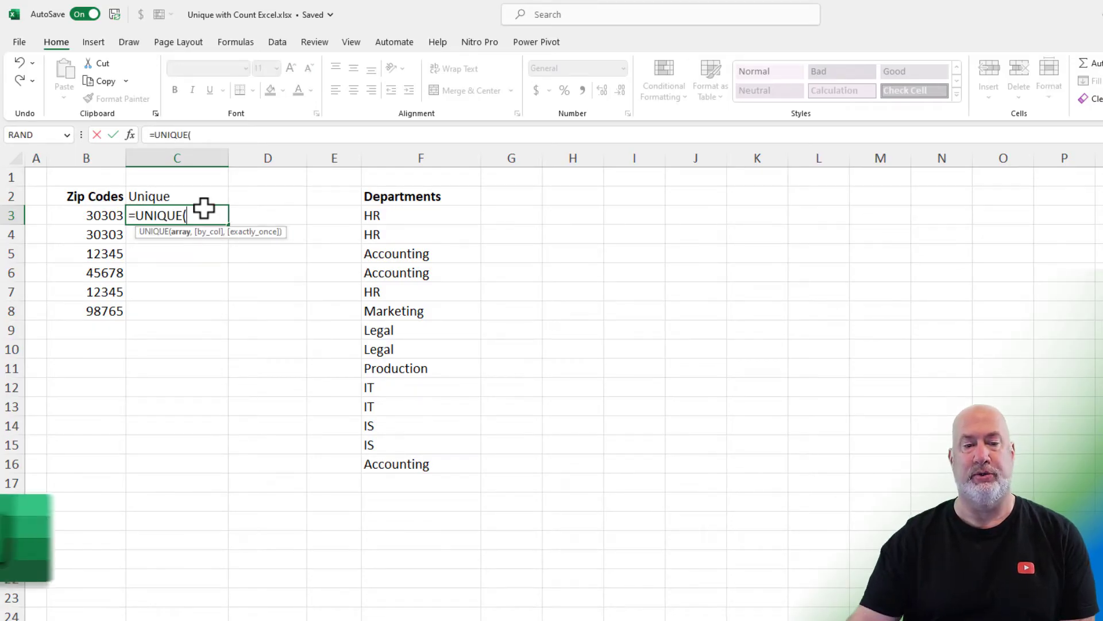
pyautogui.moveTo(86, 215); pyautogui.dragTo(86, 290)
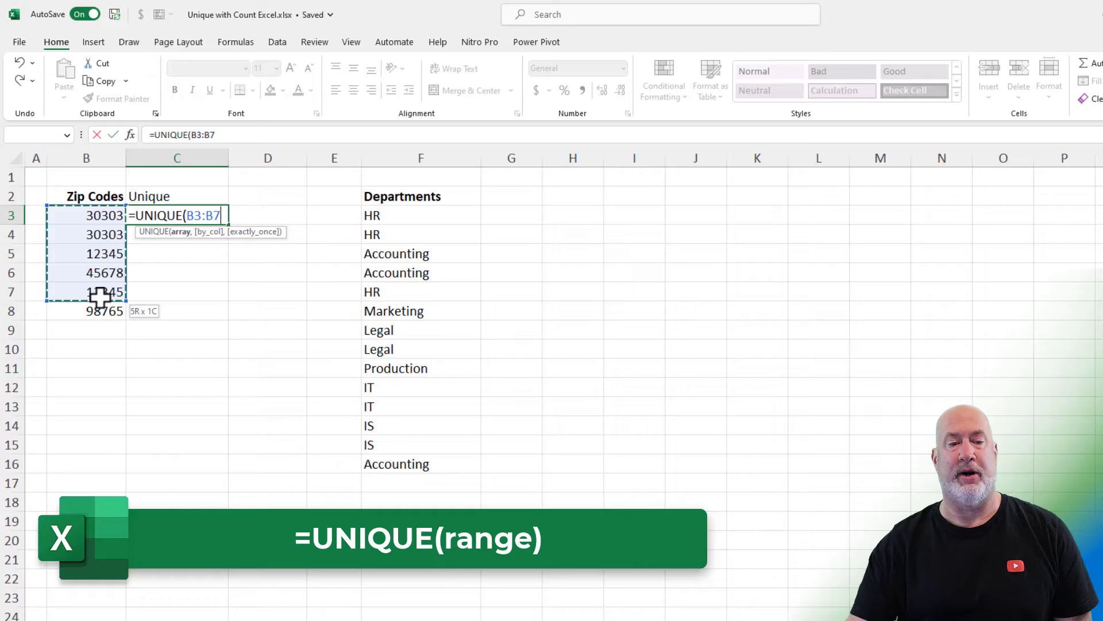
pyautogui.moveTo(87, 291); pyautogui.dragTo(86, 310)
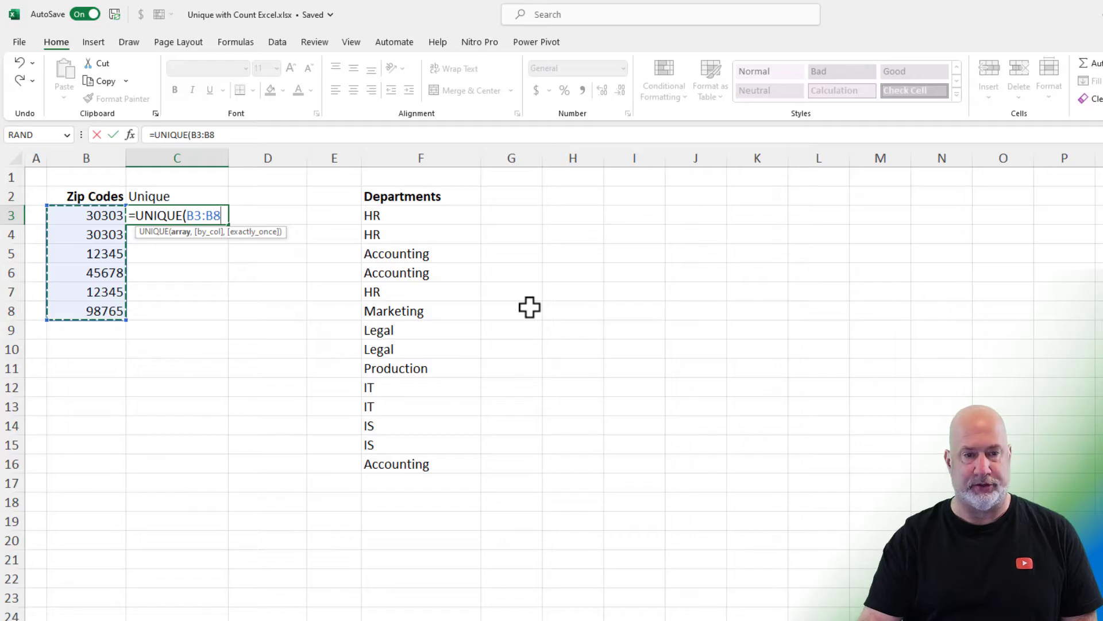
pyautogui.press('Enter')
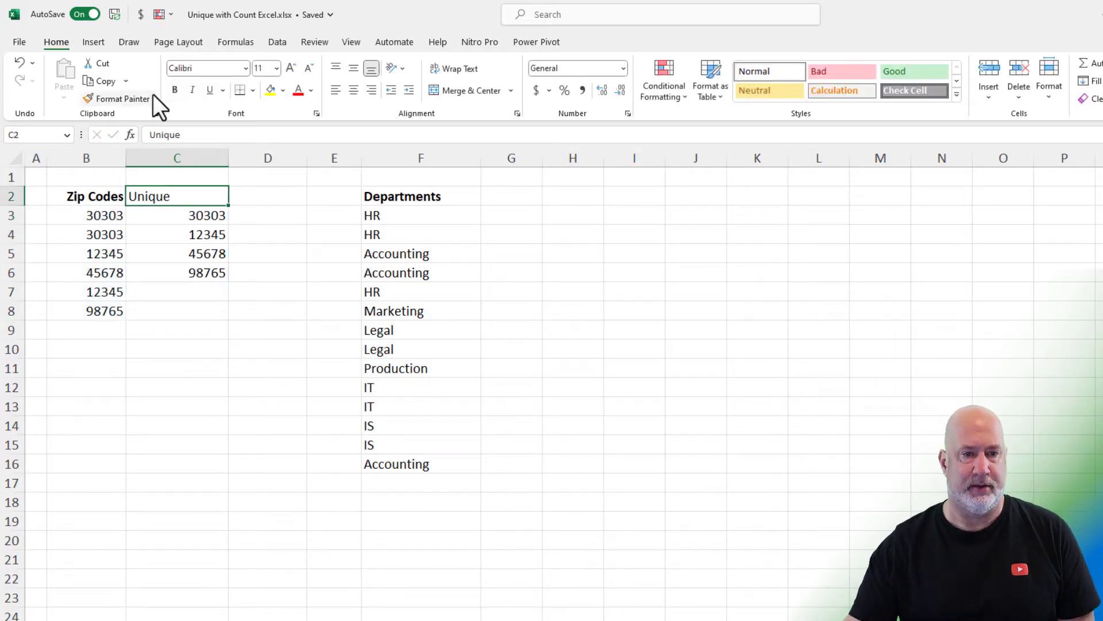
# Step: Enter =COUNT(UNIQUE(B3:B8)) below the zip codes, returning 4 distinct zips
pyautogui.click(177, 215)
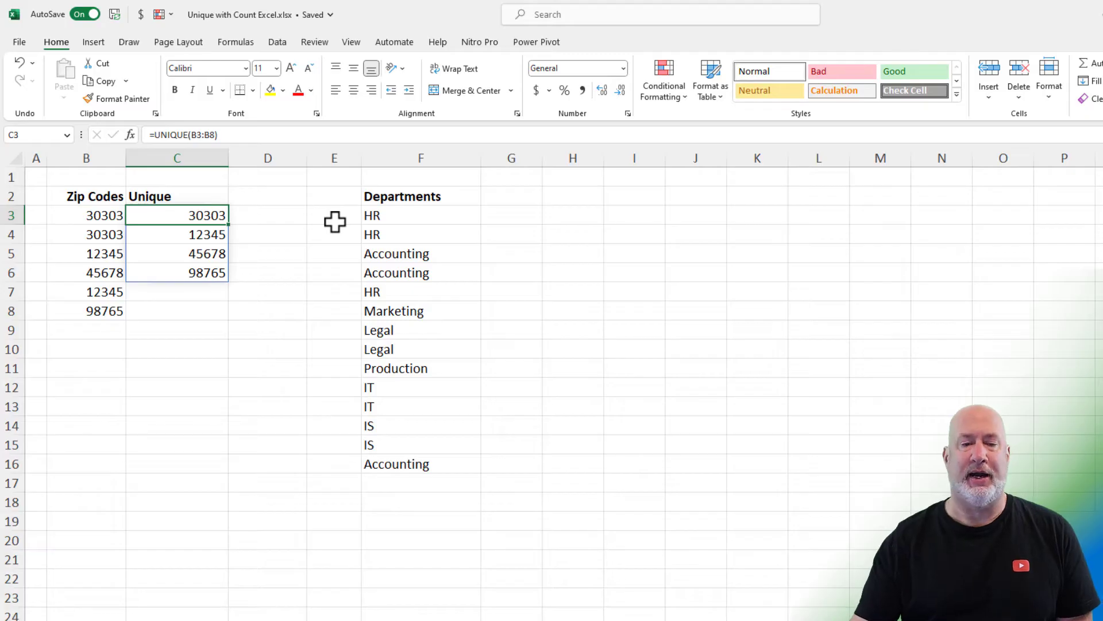
pyautogui.moveTo(177, 346)
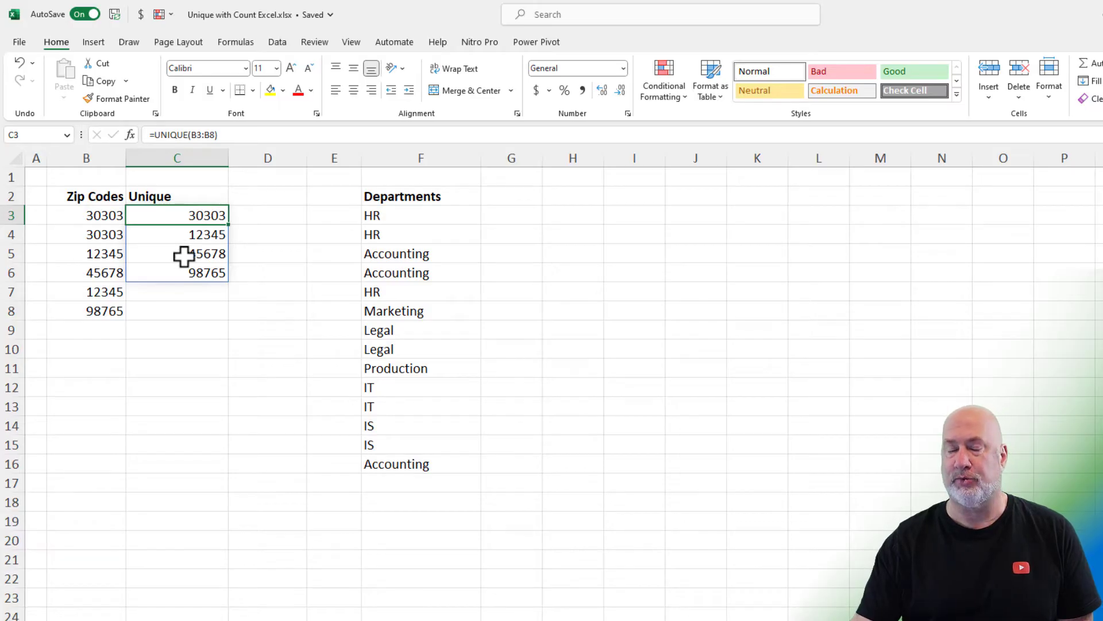
pyautogui.moveTo(252, 234)
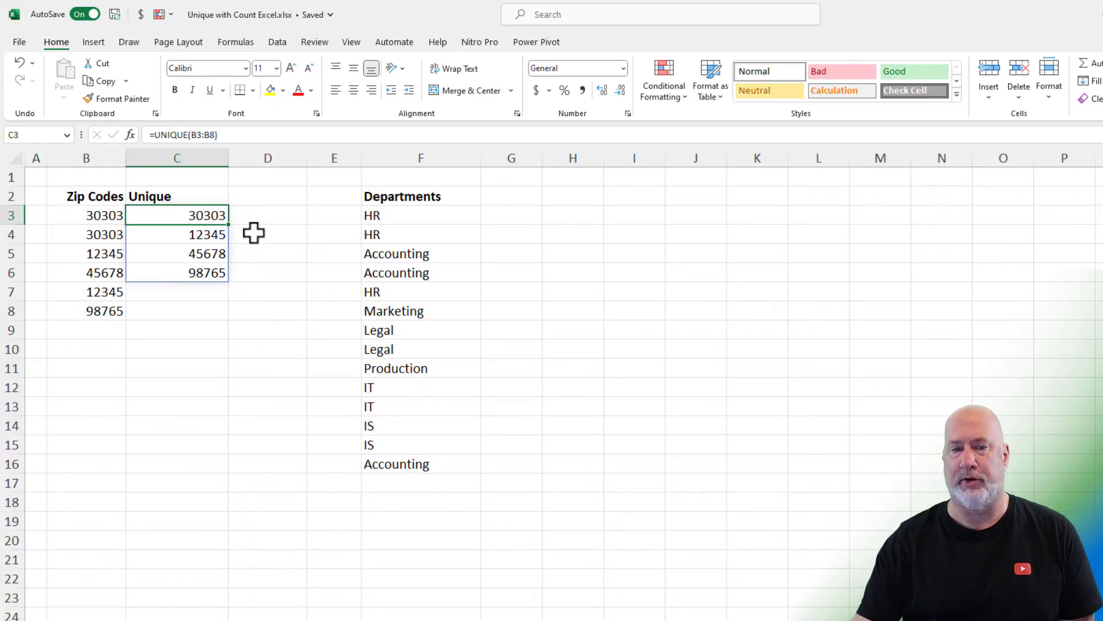
pyautogui.click(86, 405)
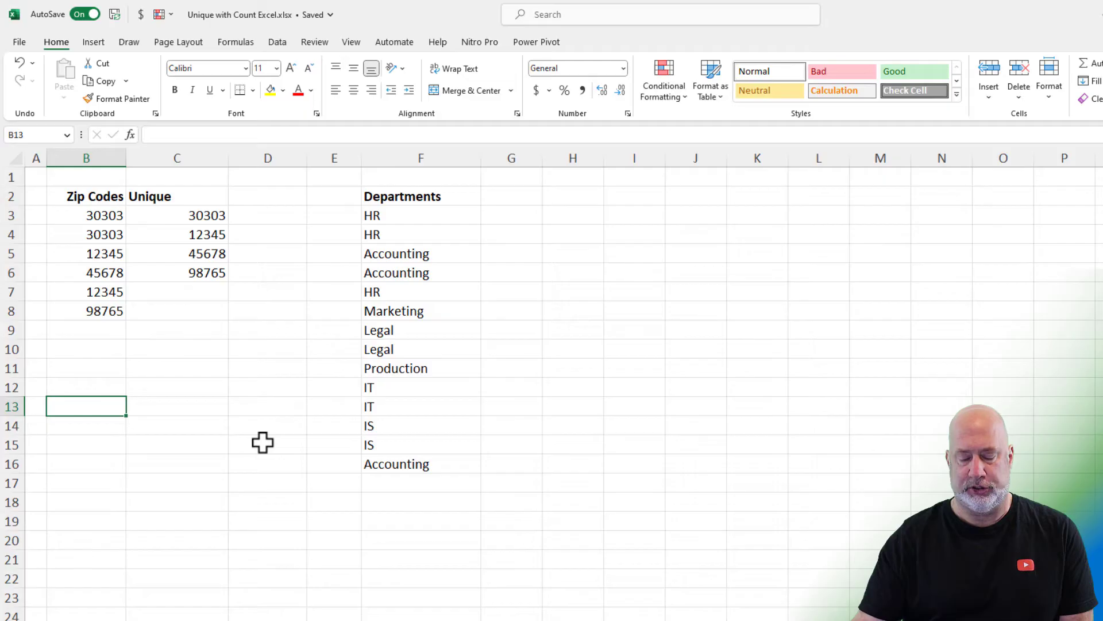
pyautogui.write('=coun')
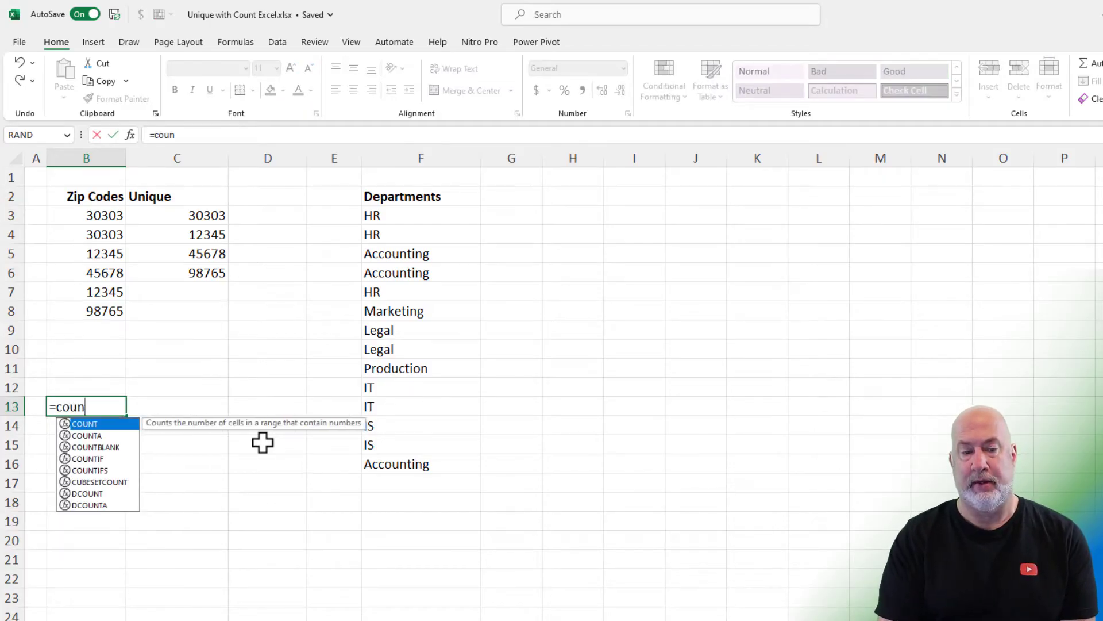
pyautogui.write('t')
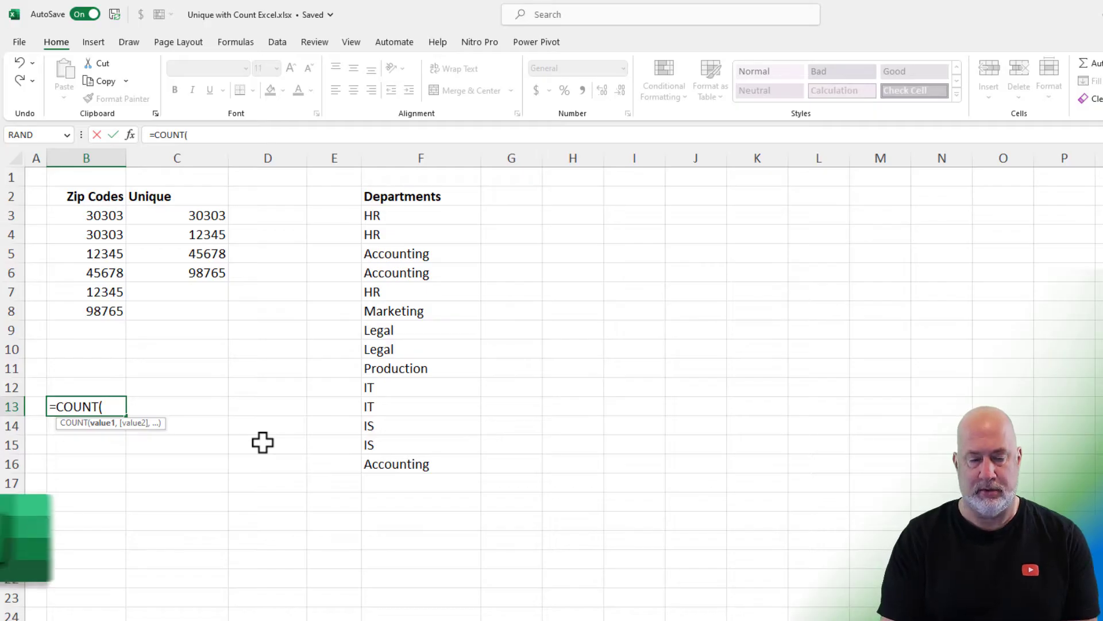
pyautogui.write('un')
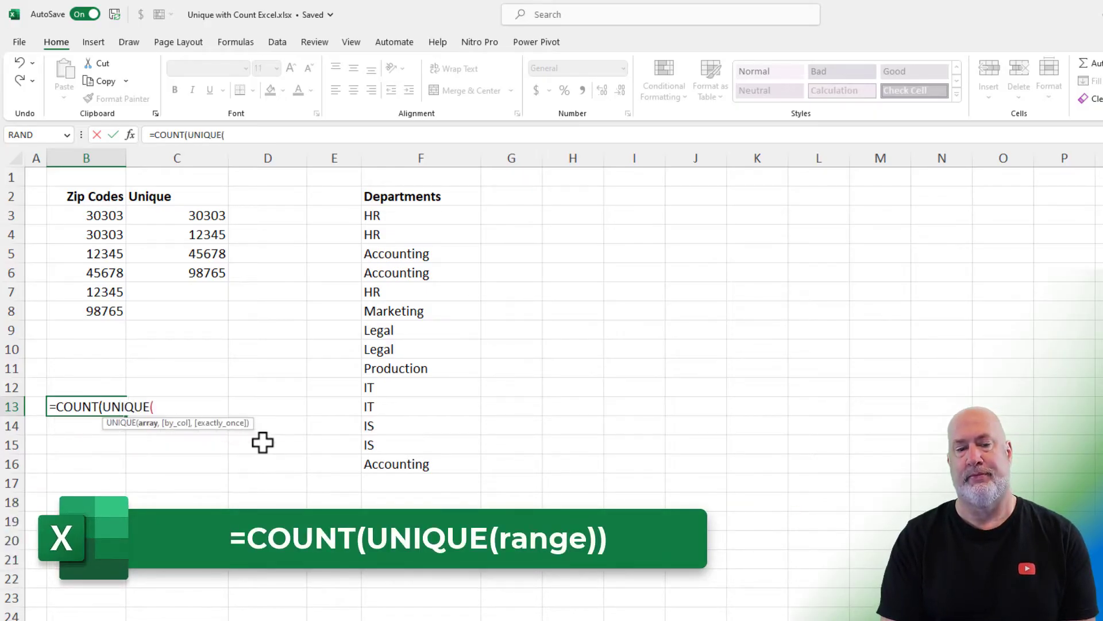
pyautogui.moveTo(86, 215); pyautogui.dragTo(87, 291)
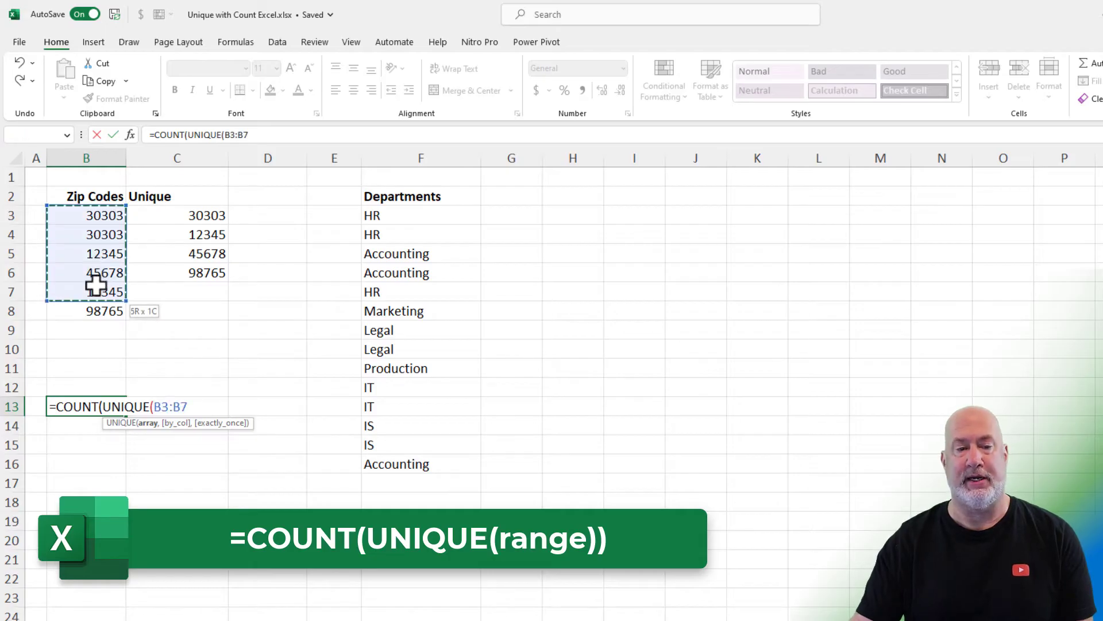
pyautogui.moveTo(86, 291); pyautogui.dragTo(87, 312)
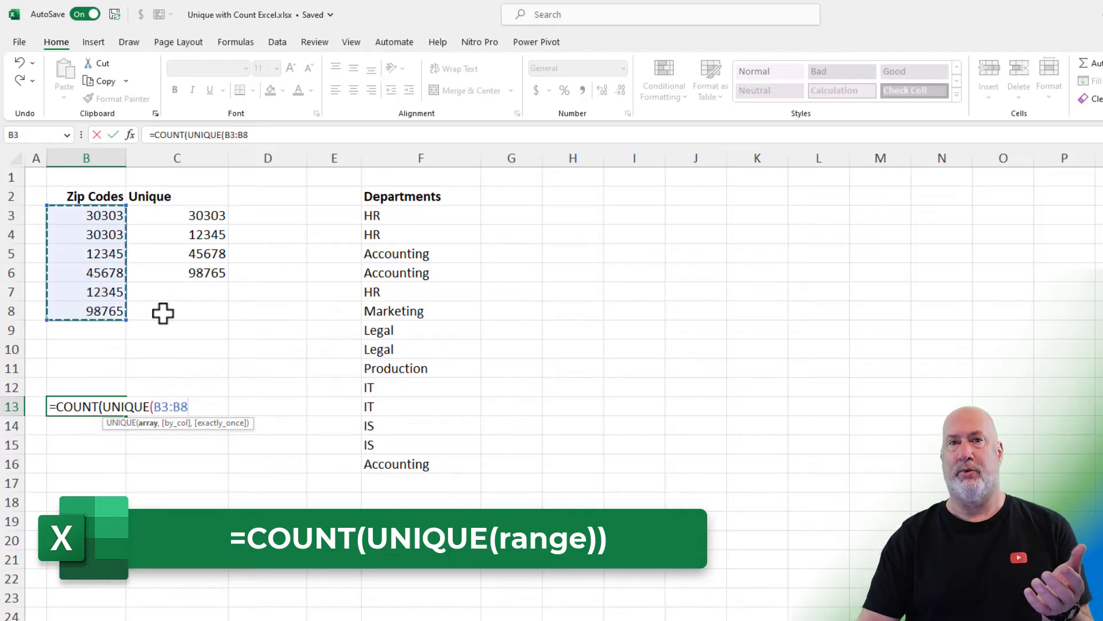
pyautogui.press('Enter')
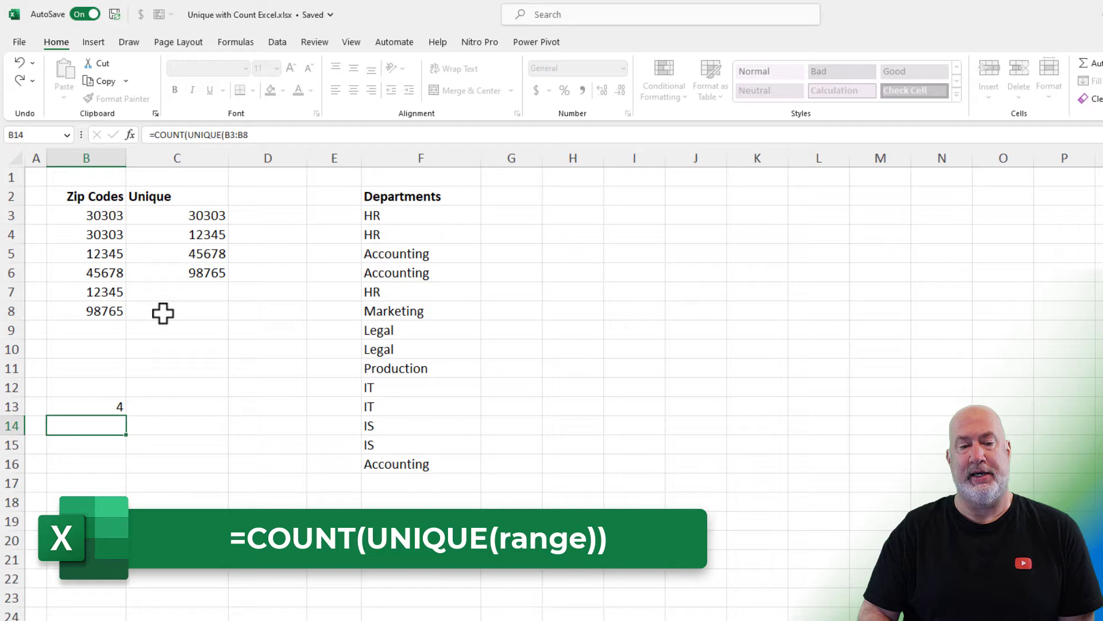
pyautogui.click(86, 406)
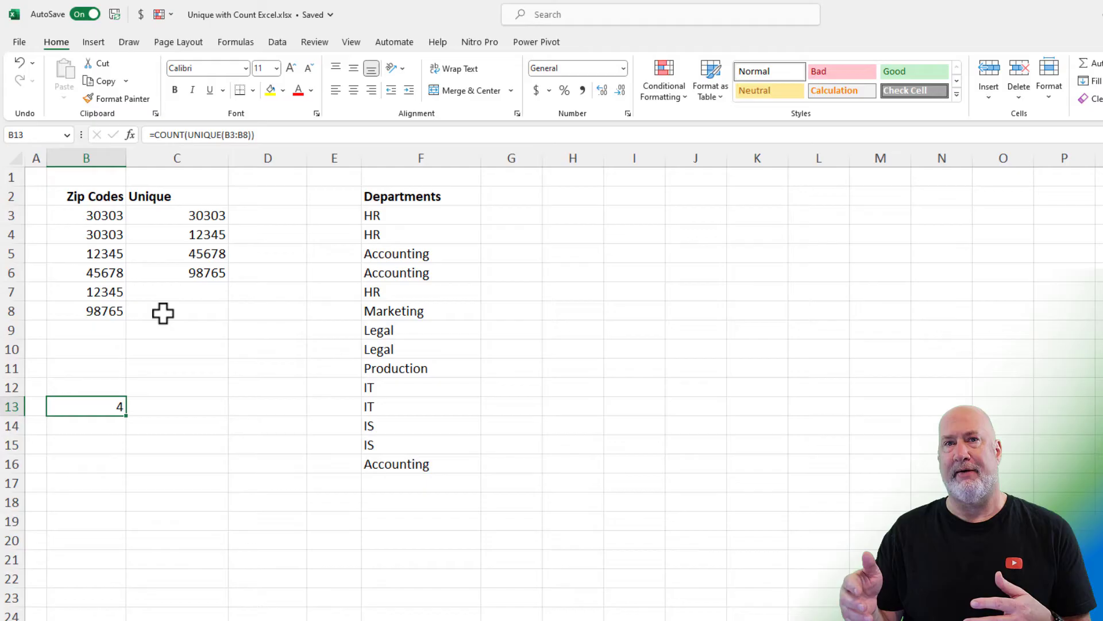
pyautogui.moveTo(120, 266)
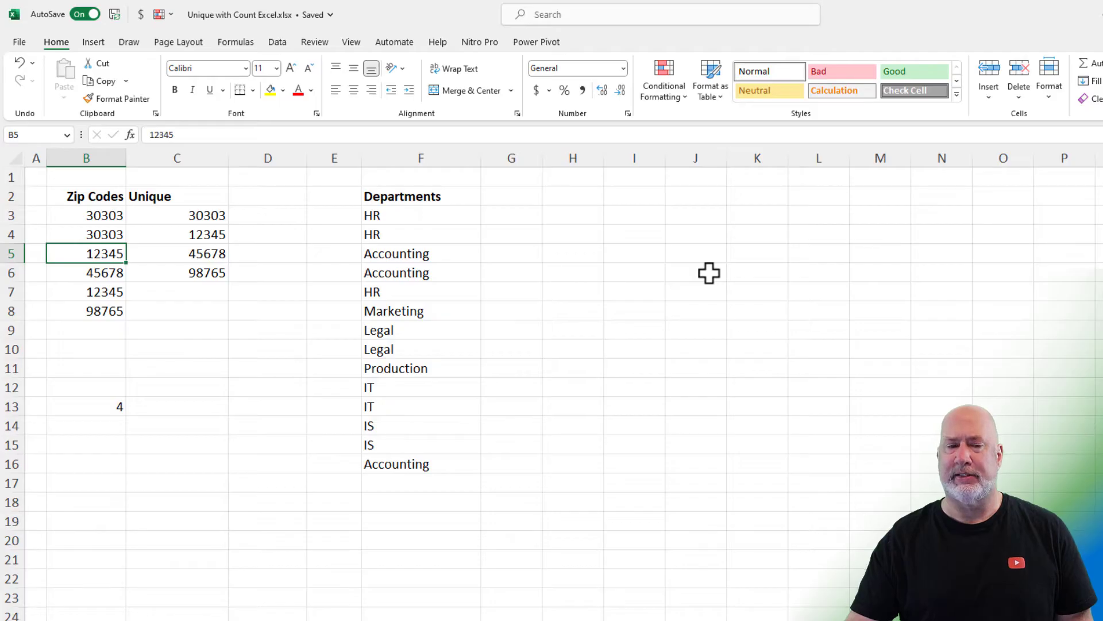
pyautogui.write('012')
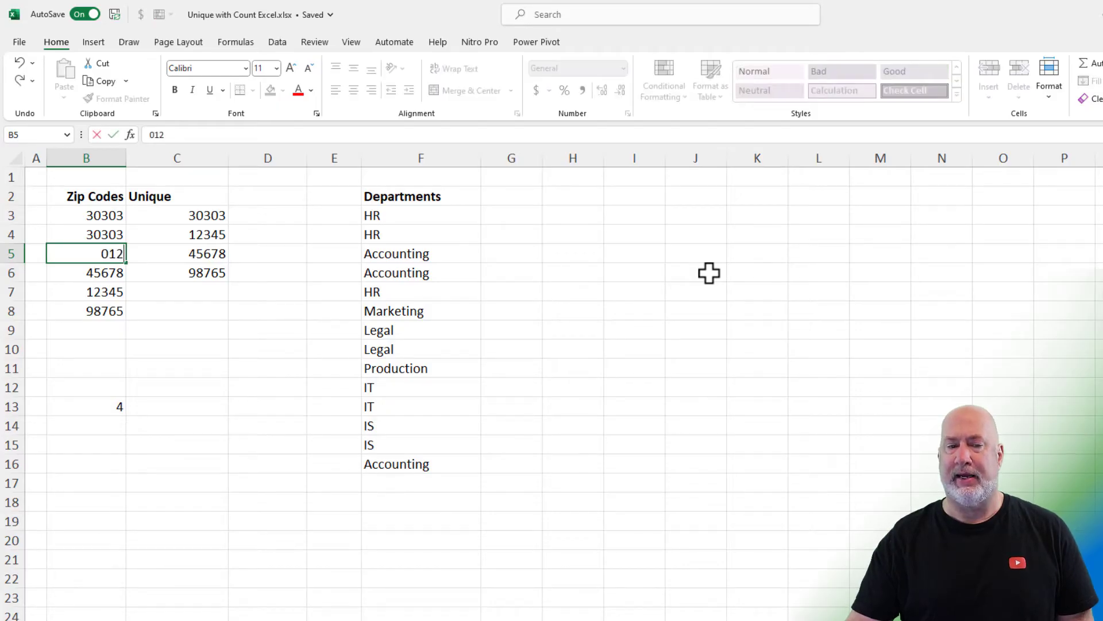
pyautogui.write('345')
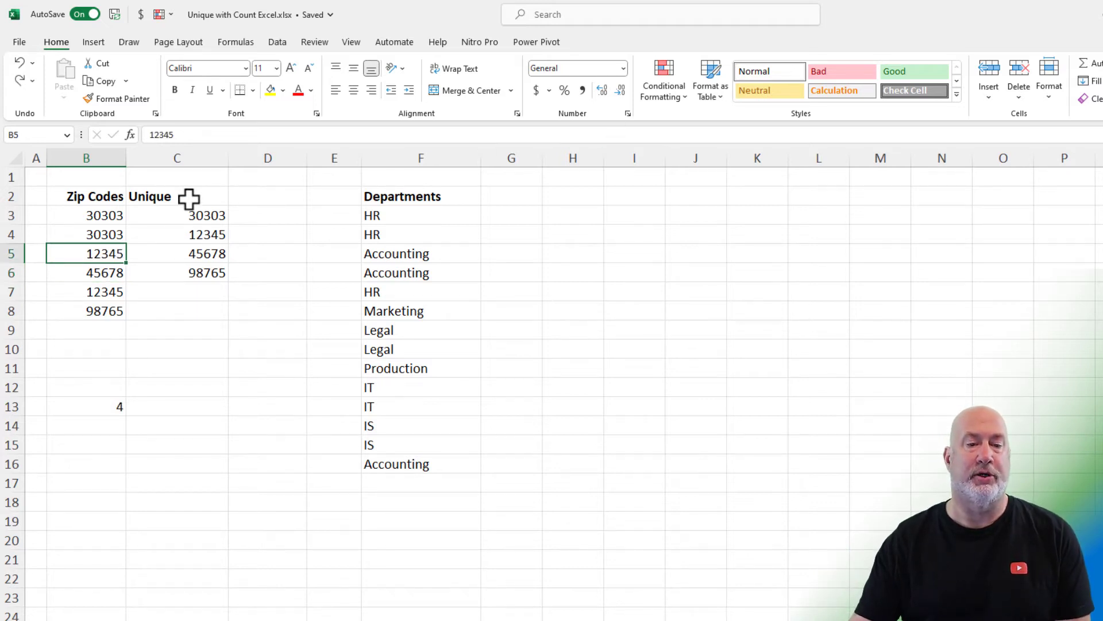
# Step: Insert a helper column and convert the zips with =TEXT(B3,"00000") in C3
pyautogui.rightClick(177, 158)
pyautogui.write('=')
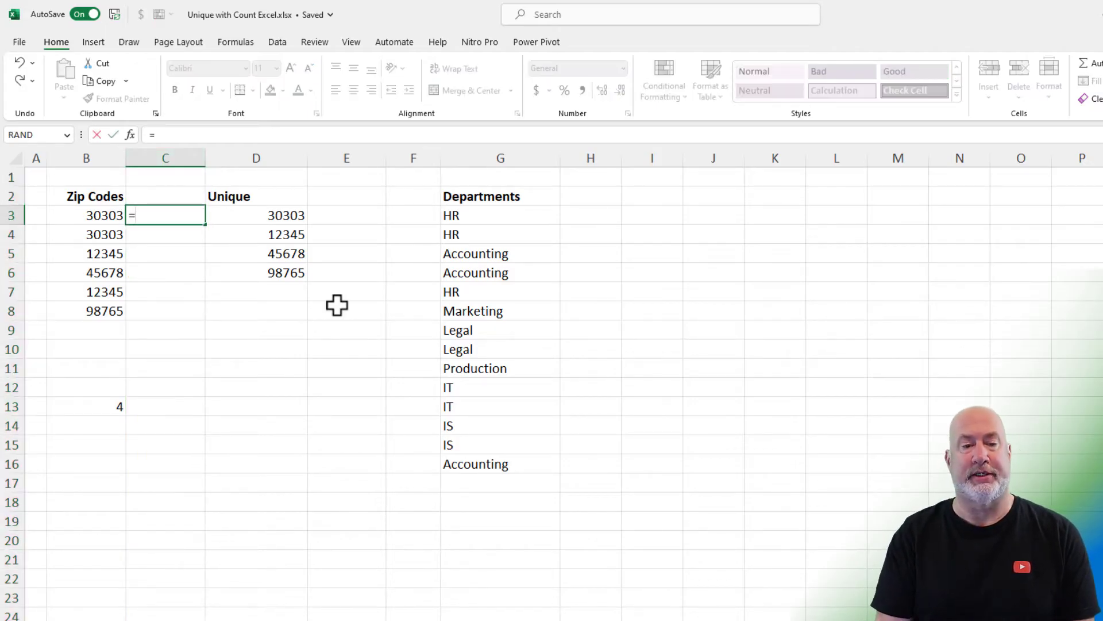
pyautogui.press('Enter')
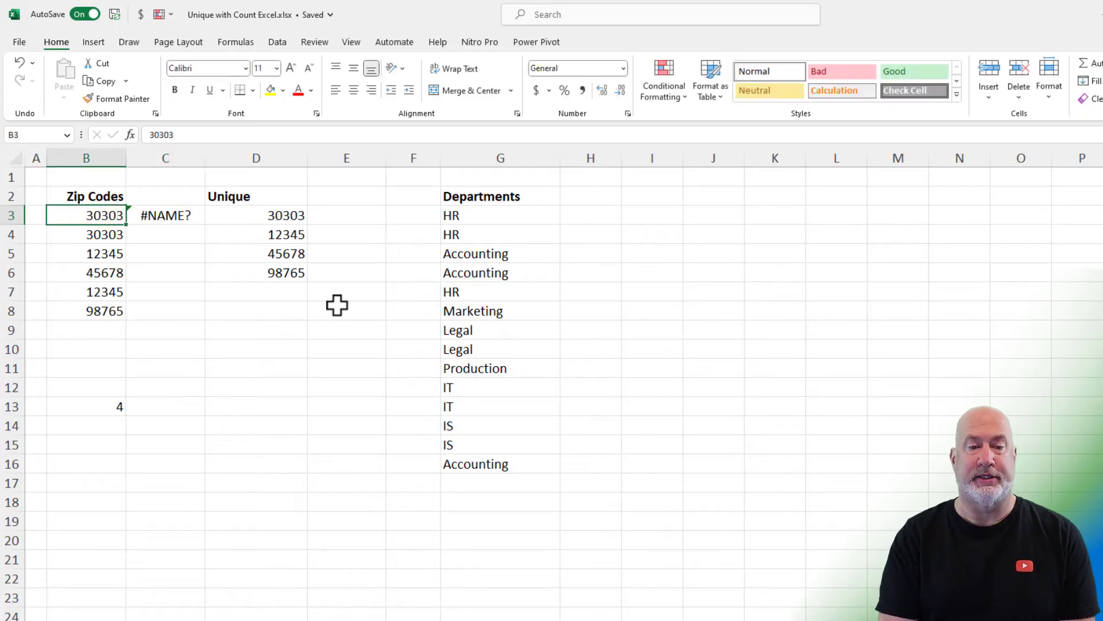
pyautogui.doubleClick(165, 214)
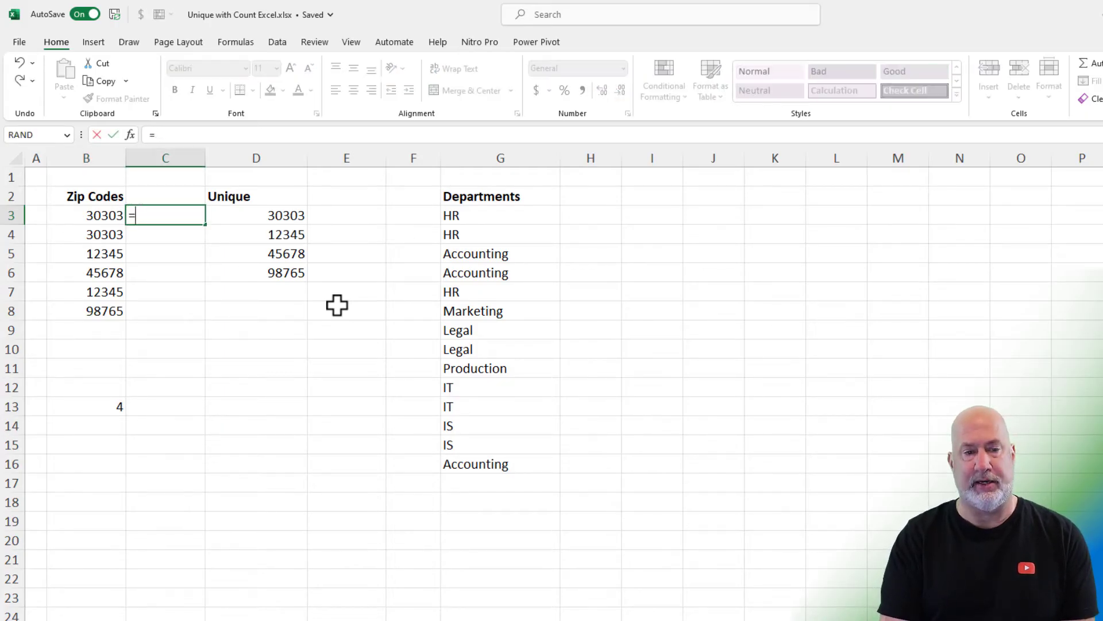
pyautogui.write('TEXT(B3')
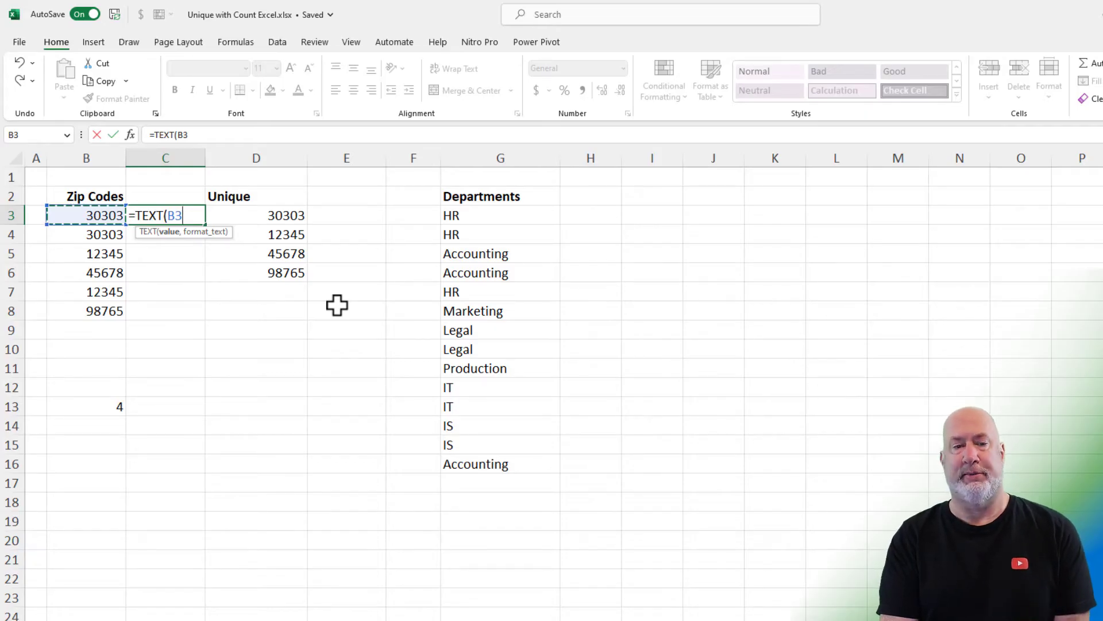
pyautogui.write(',')
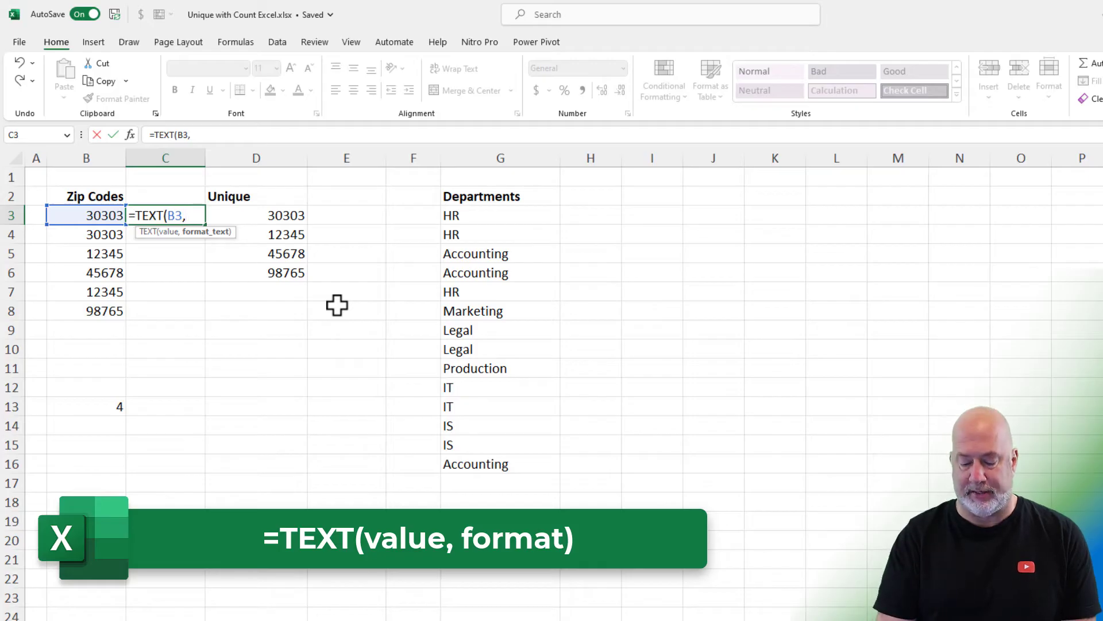
pyautogui.write('"')
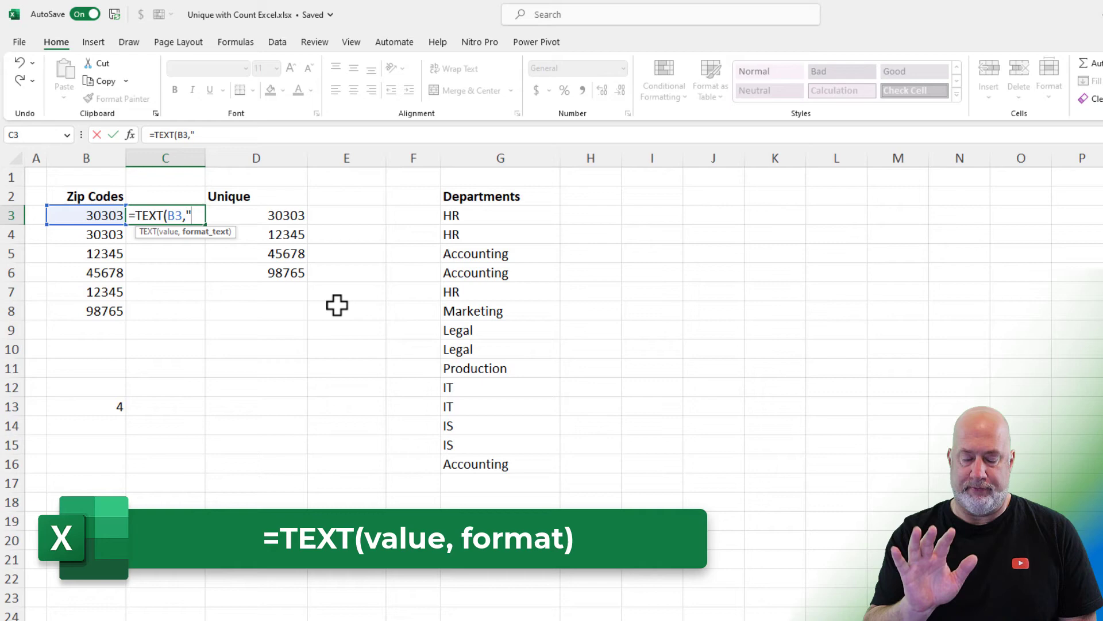
pyautogui.write('0')
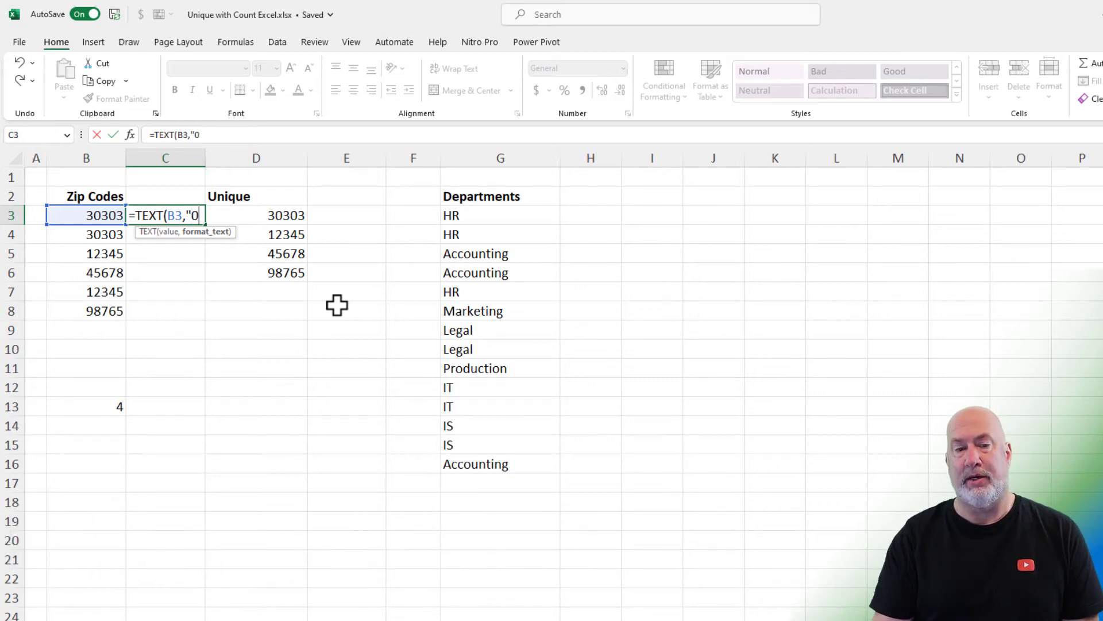
pyautogui.write('0000')
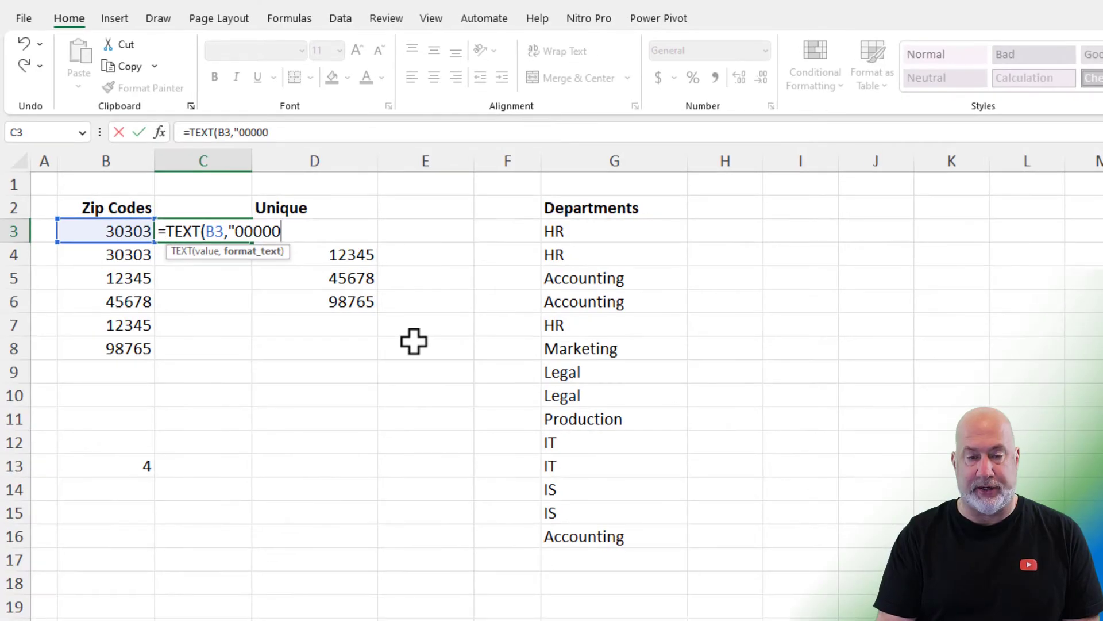
pyautogui.press('enter')
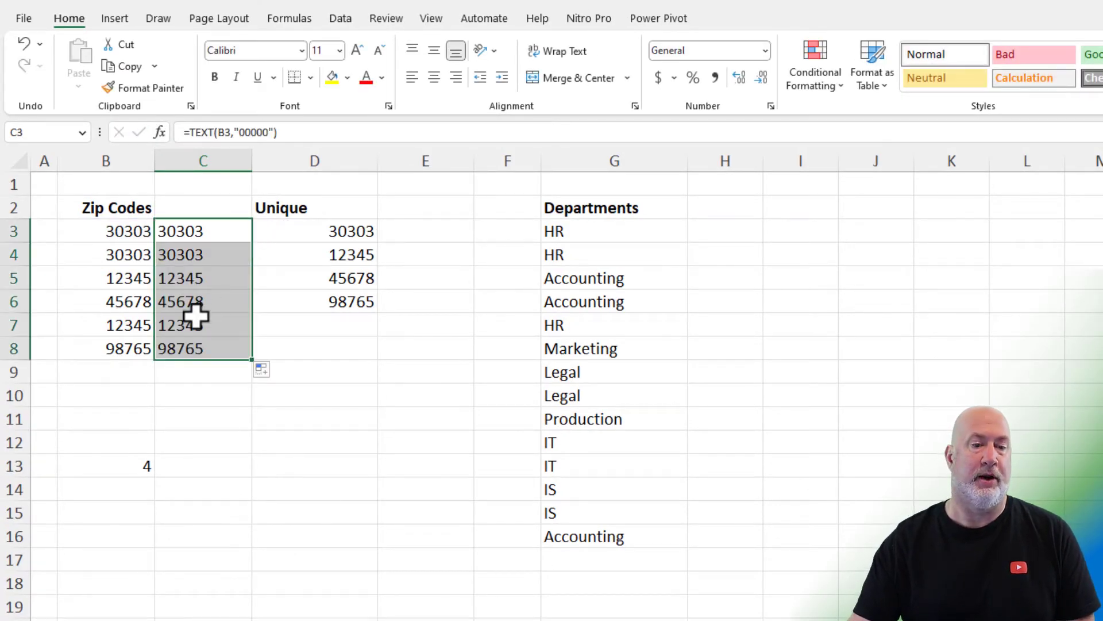
# Step: Paste the text zips as values over B3:B8, delete the helper column, and enter '01234
pyautogui.rightClick(203, 301)
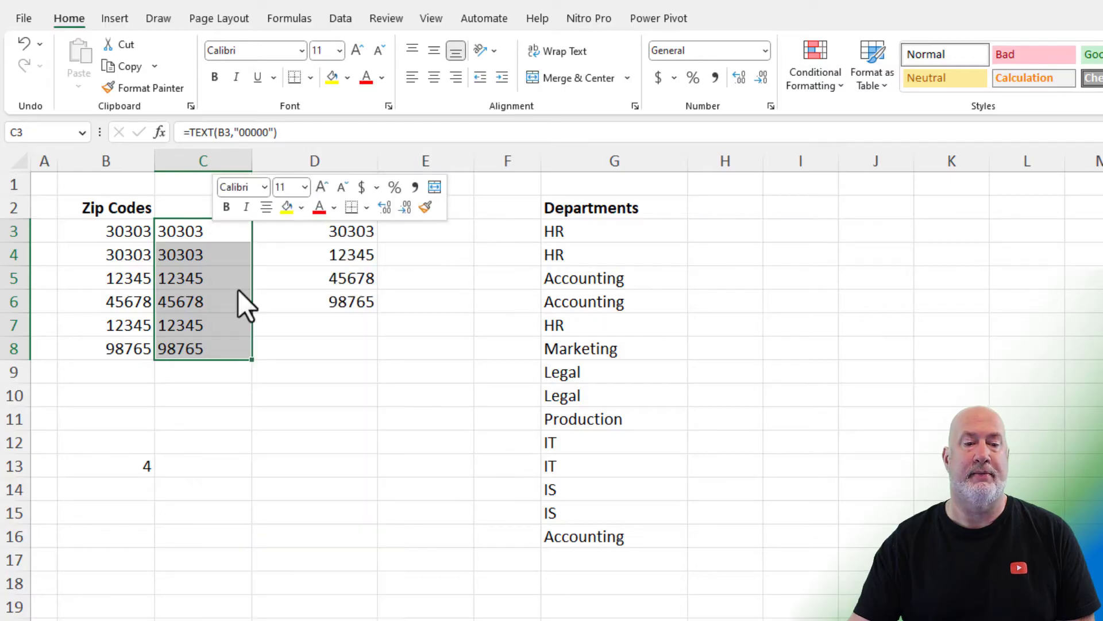
pyautogui.rightClick(106, 231)
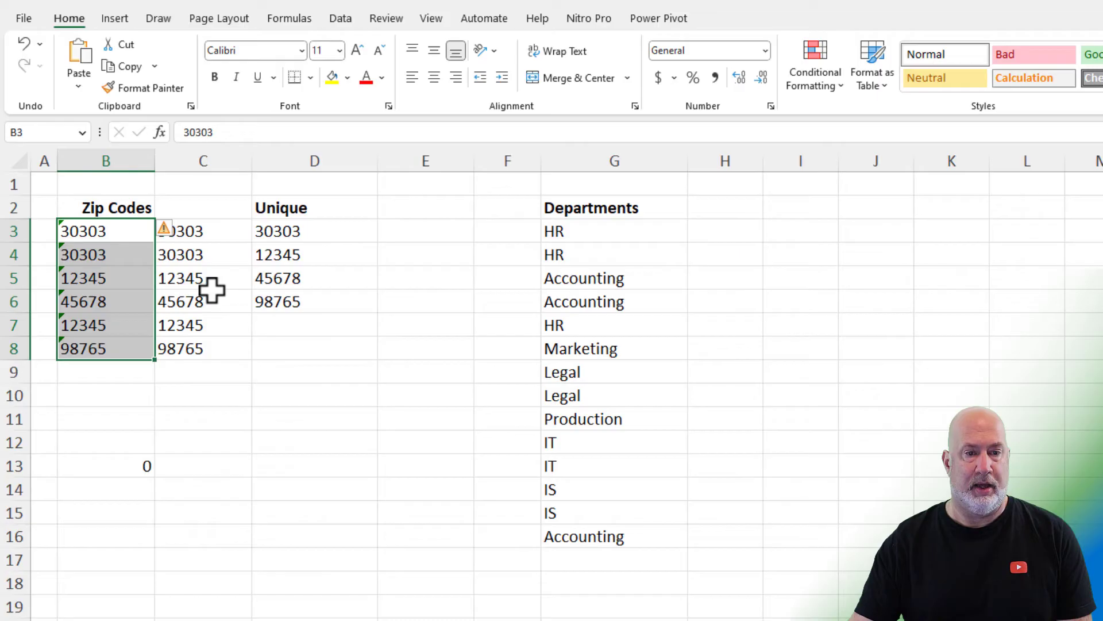
pyautogui.rightClick(203, 160)
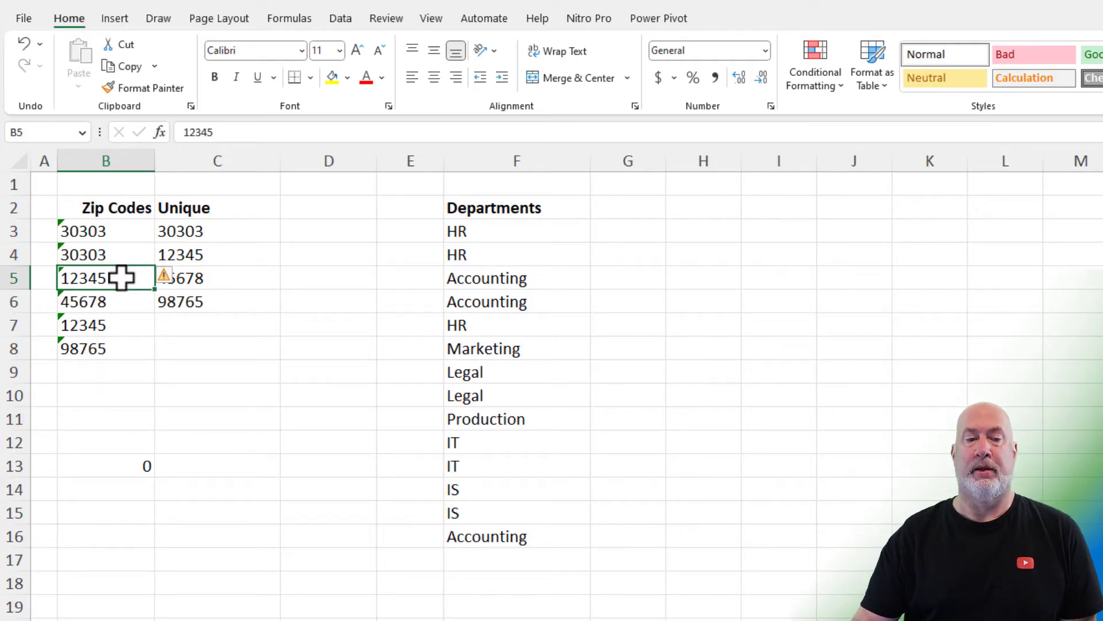
pyautogui.write("'0")
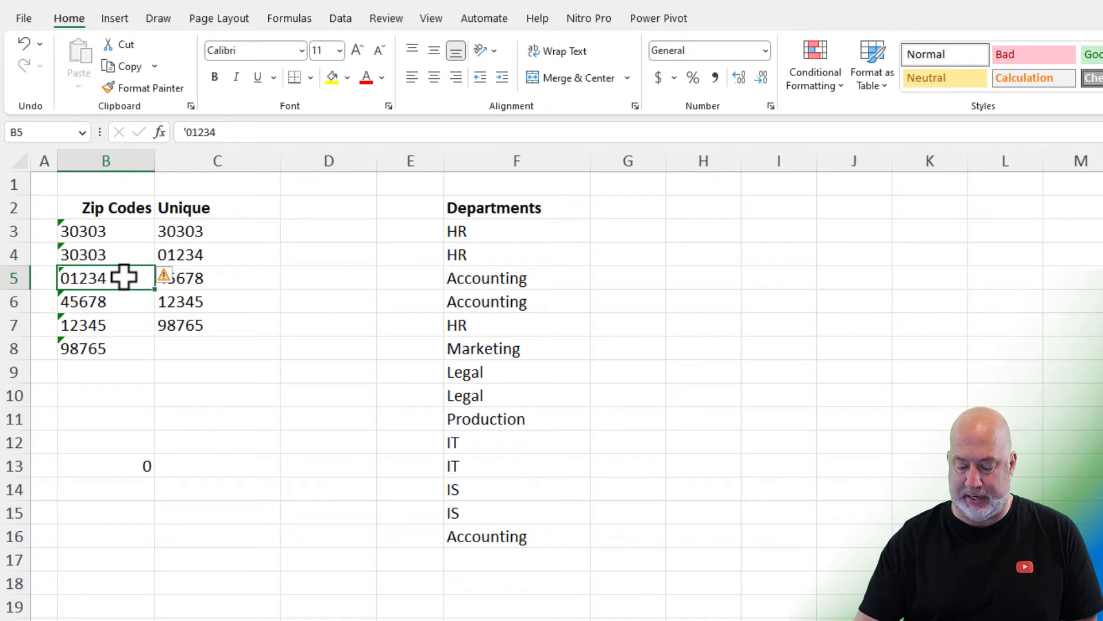
pyautogui.moveTo(106, 231); pyautogui.dragTo(106, 254)
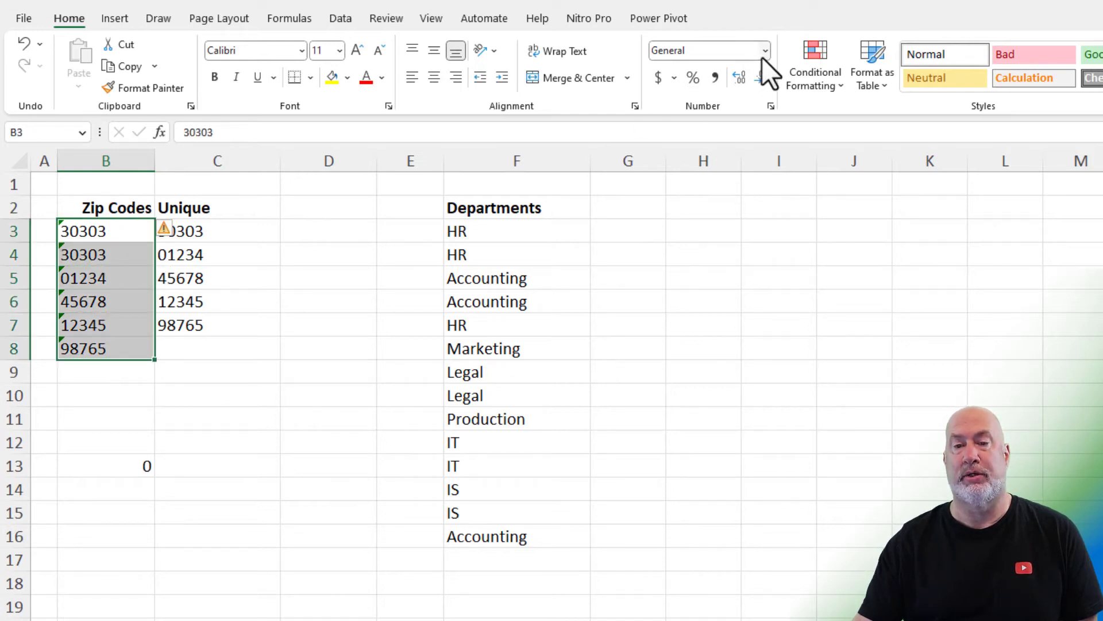
pyautogui.moveTo(261, 77)
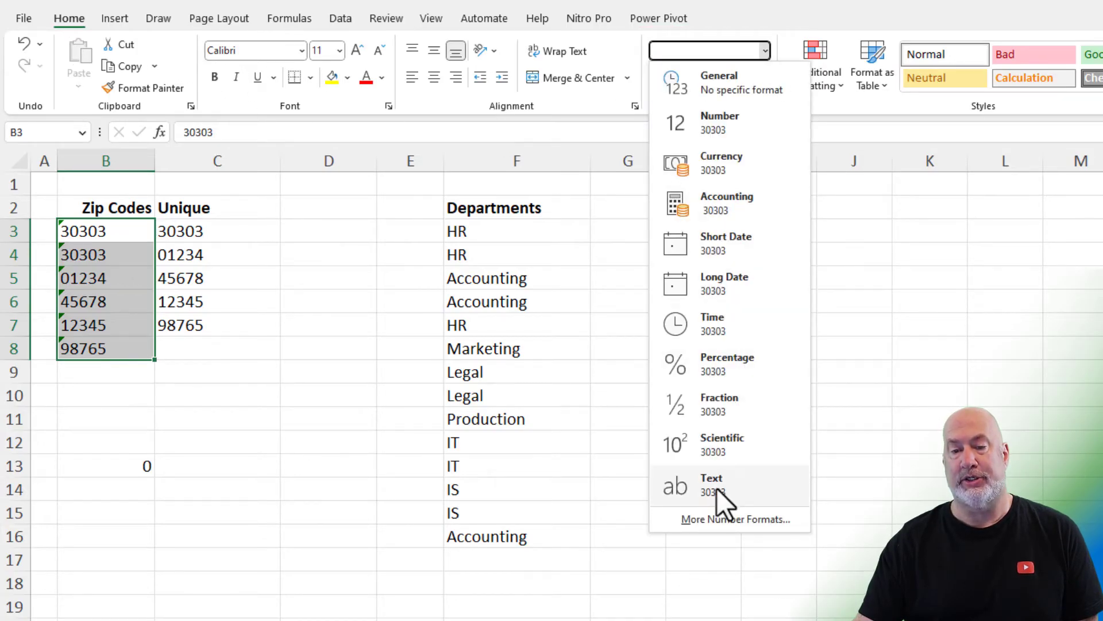
# Step: Format B3:B8 as Text and retype B4 as 01234 with its leading zero kept
pyautogui.click(711, 485)
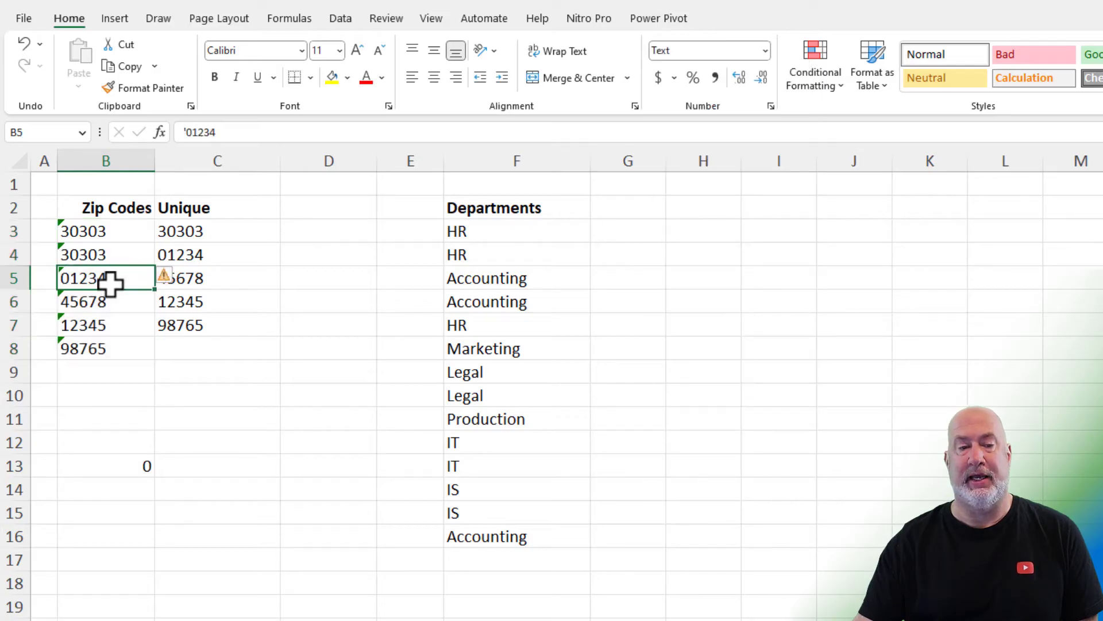
pyautogui.click(106, 254)
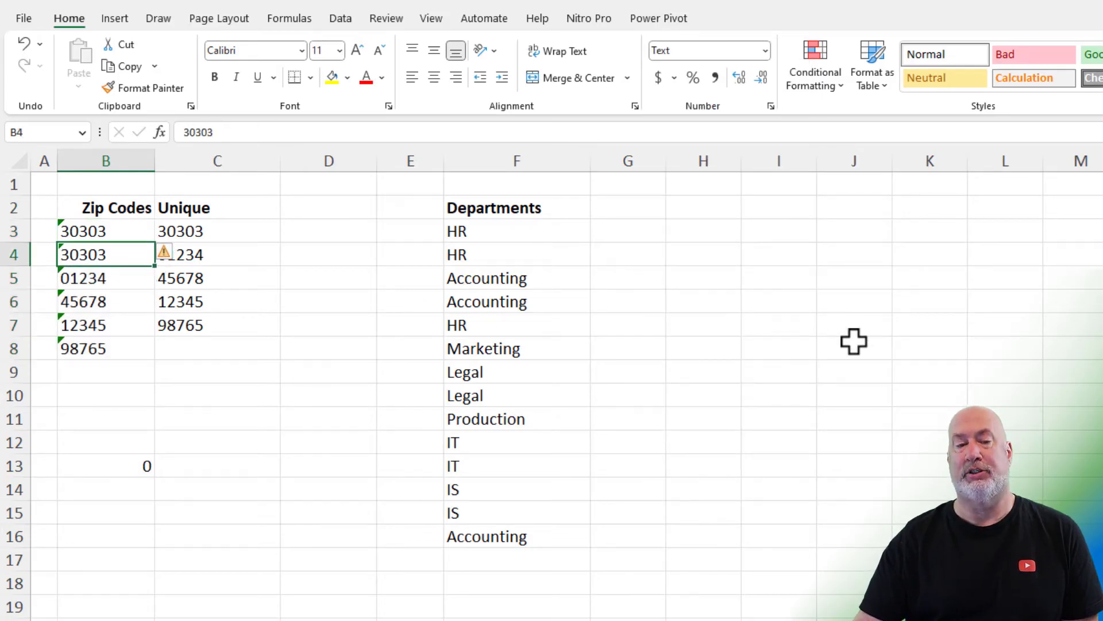
pyautogui.write('01234')
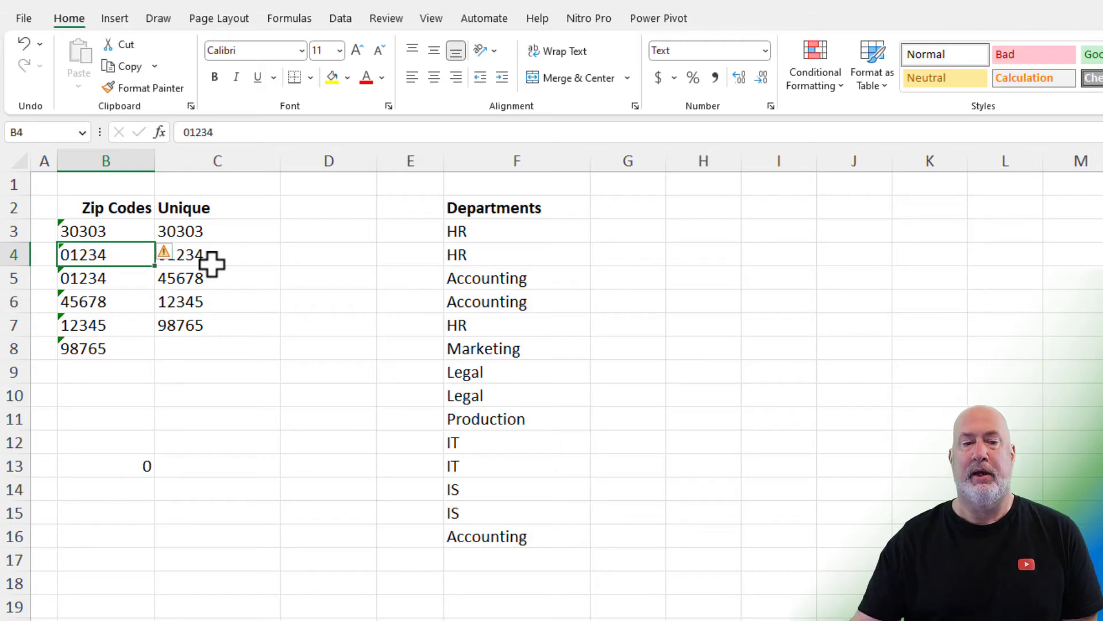
pyautogui.click(217, 231)
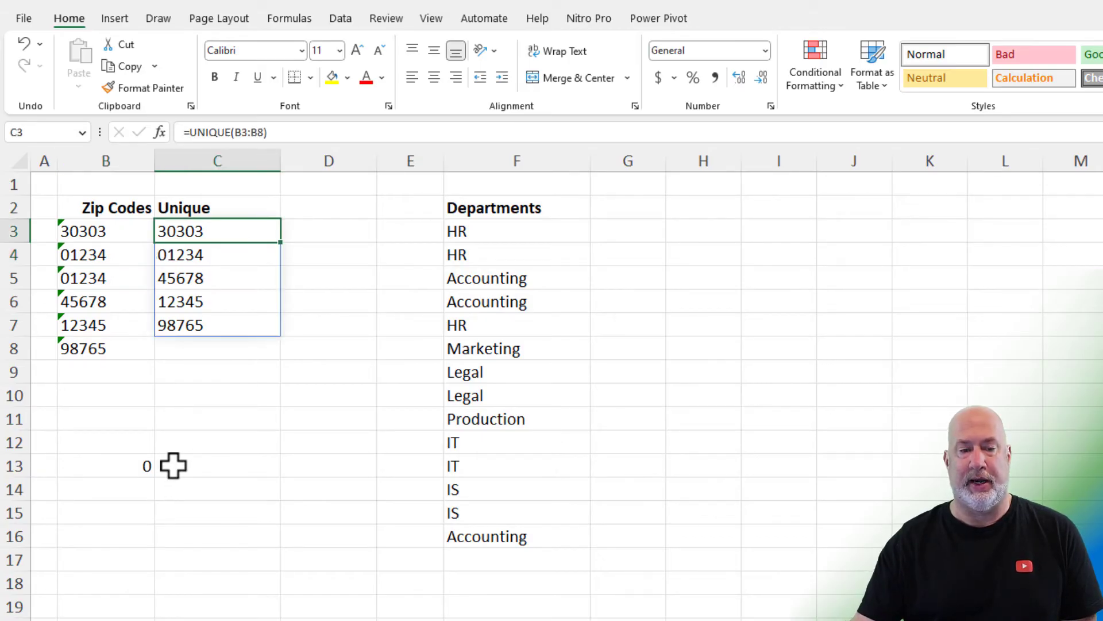
pyautogui.click(106, 465)
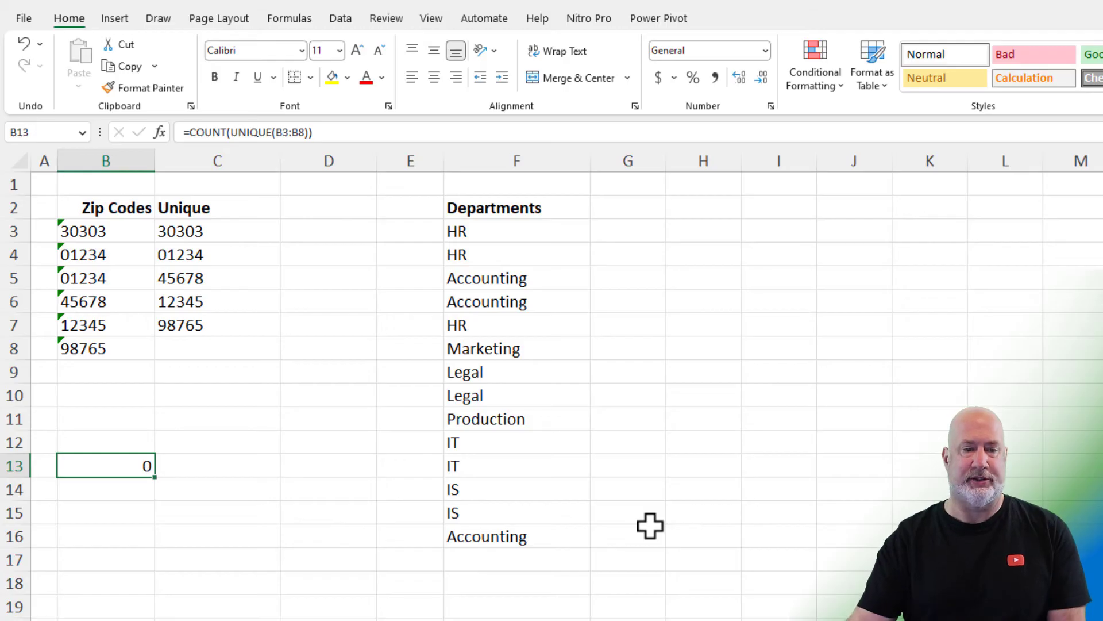
pyautogui.moveTo(123, 464)
pyautogui.write('A')
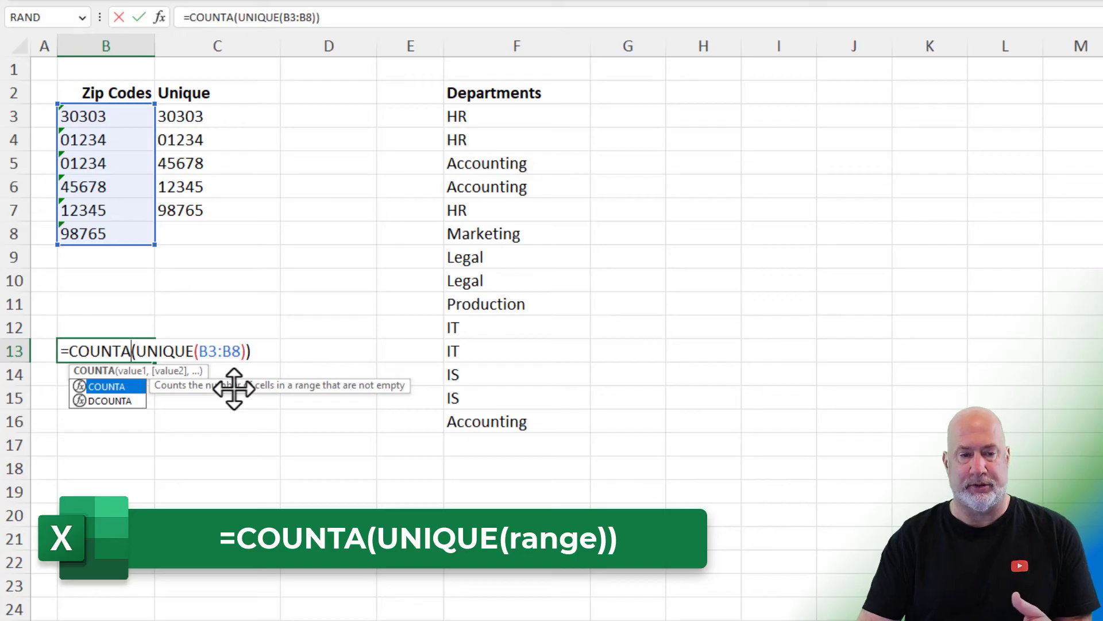
# Step: Confirm B13 as =COUNTA(UNIQUE(B3:B8)) so the text zips count as 5
pyautogui.press('Enter')
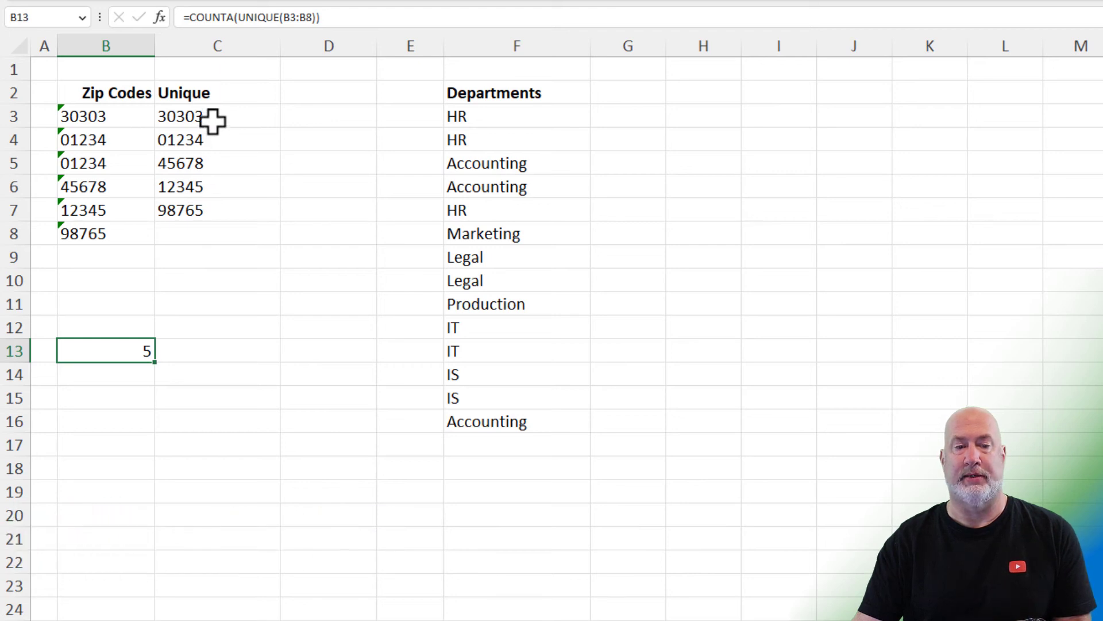
pyautogui.moveTo(384, 193)
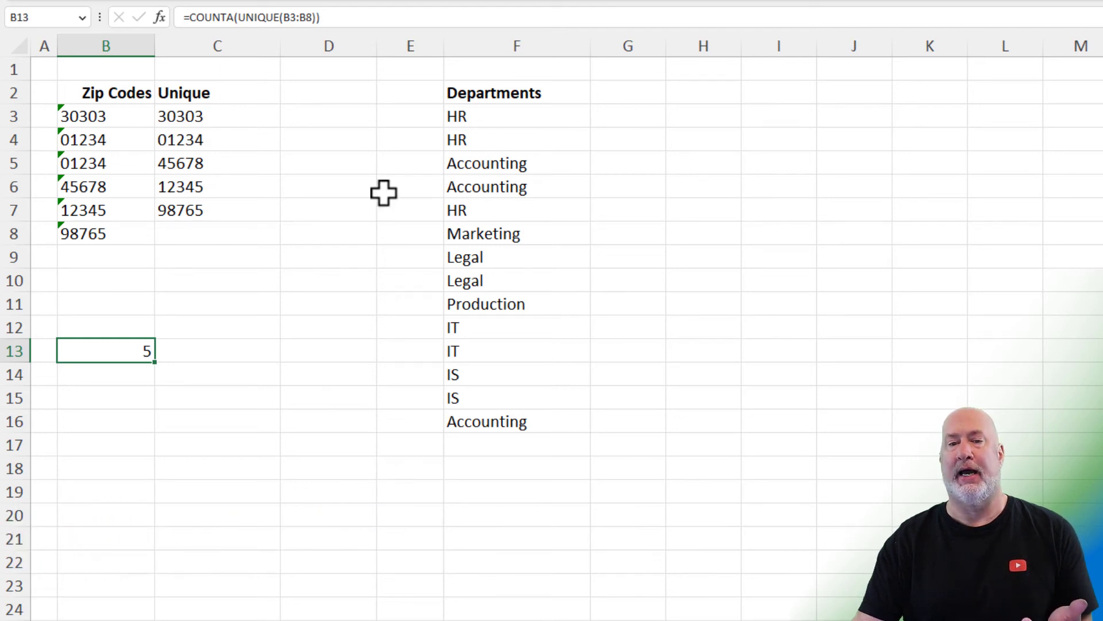
pyautogui.moveTo(506, 123)
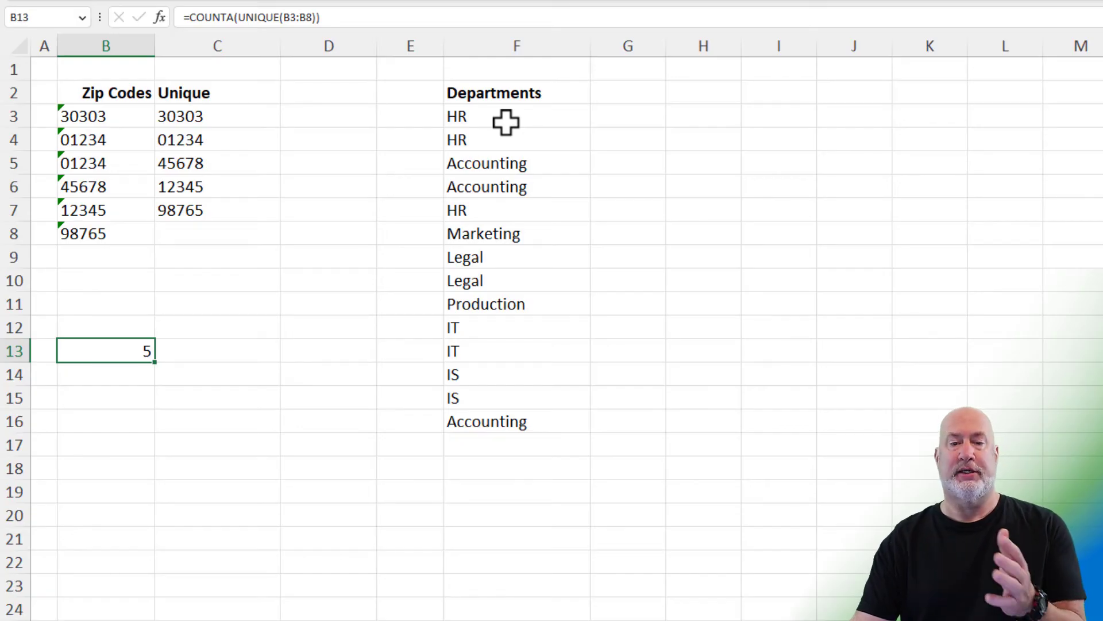
pyautogui.moveTo(654, 119)
pyautogui.write('=')
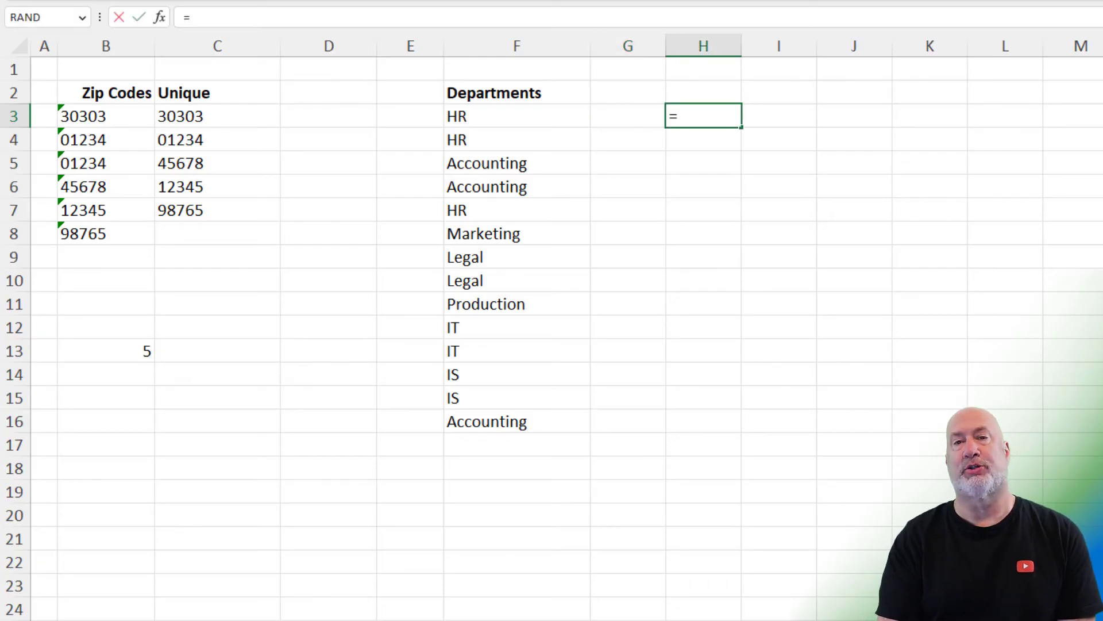
# Step: Enter =SORT(UNIQUE(F3:F16)) in H3 to spill Accounting through Production alphabetically
pyautogui.write('uni')
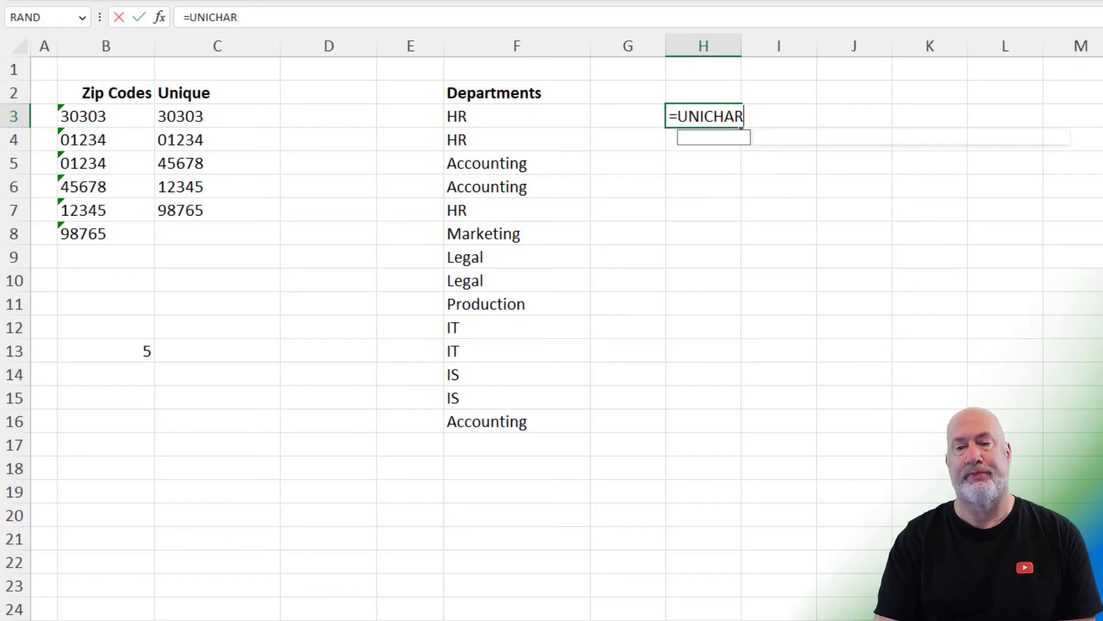
pyautogui.write('UNIQUE(F3:F16')
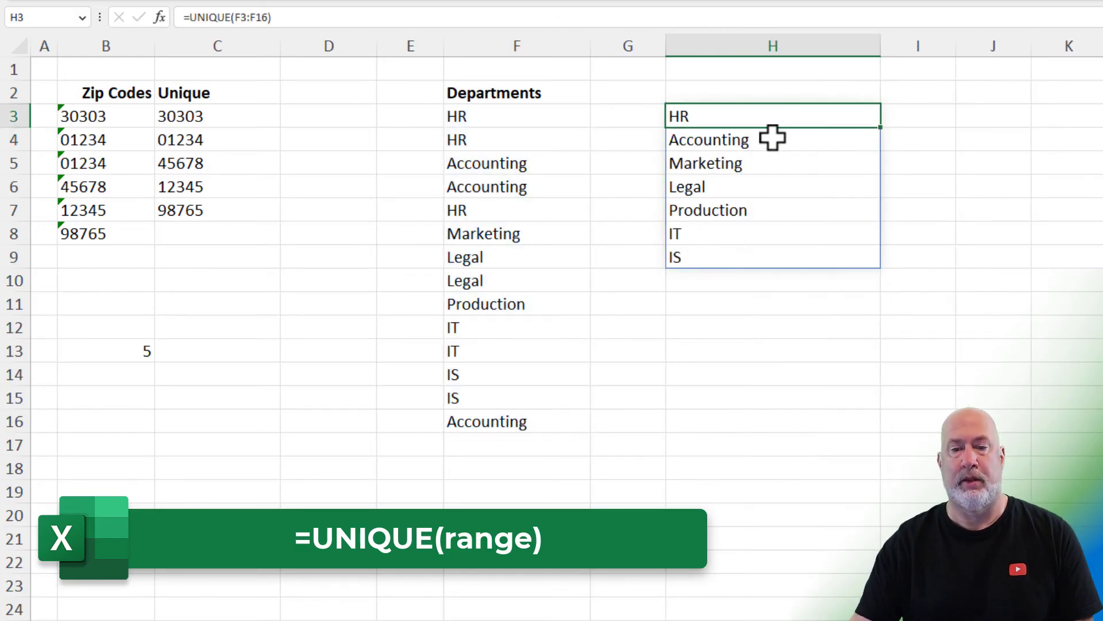
pyautogui.moveTo(633, 80)
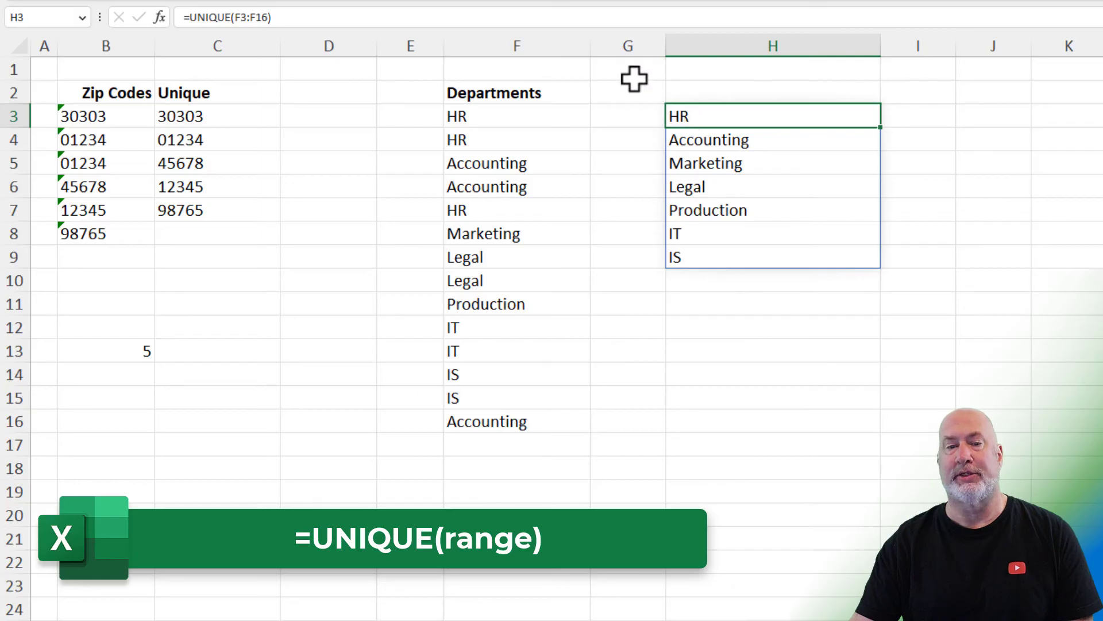
pyautogui.moveTo(718, 117)
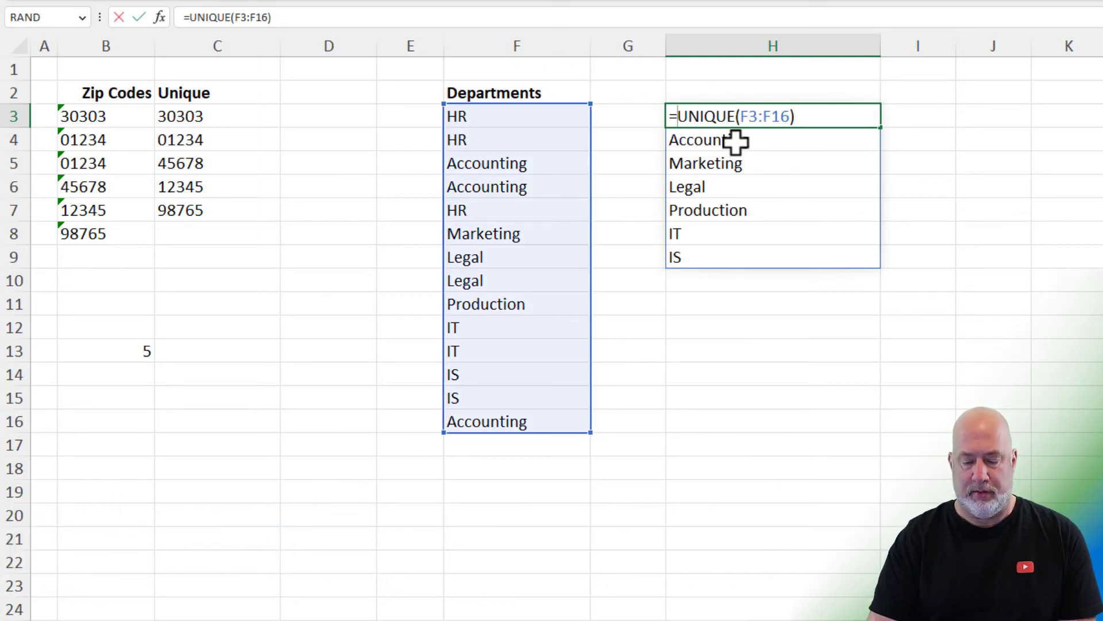
pyautogui.write('sort')
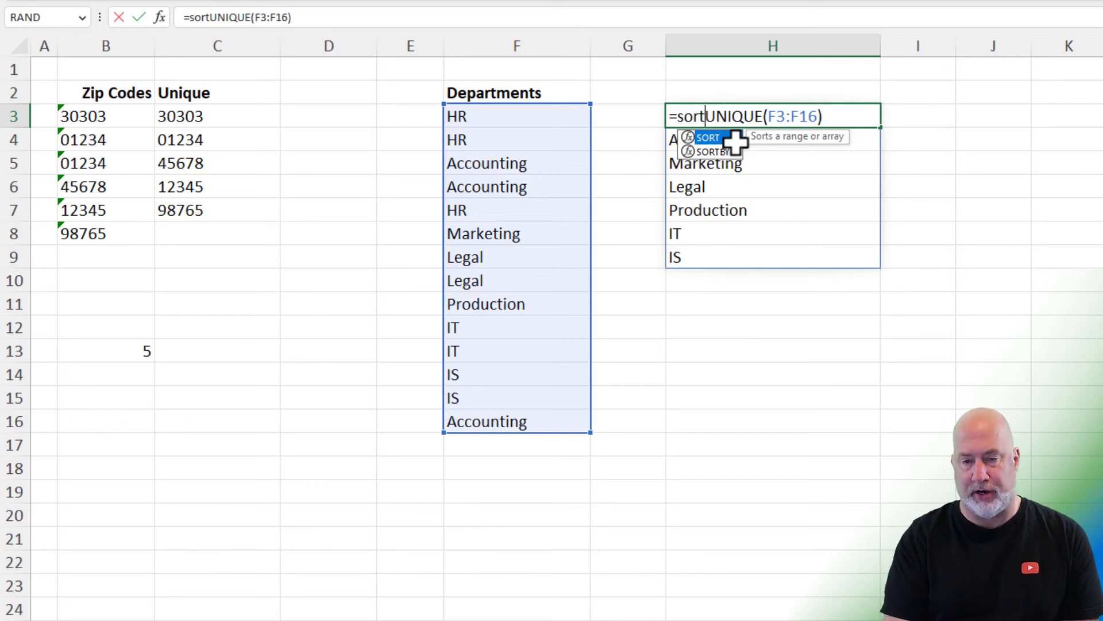
pyautogui.write('(')
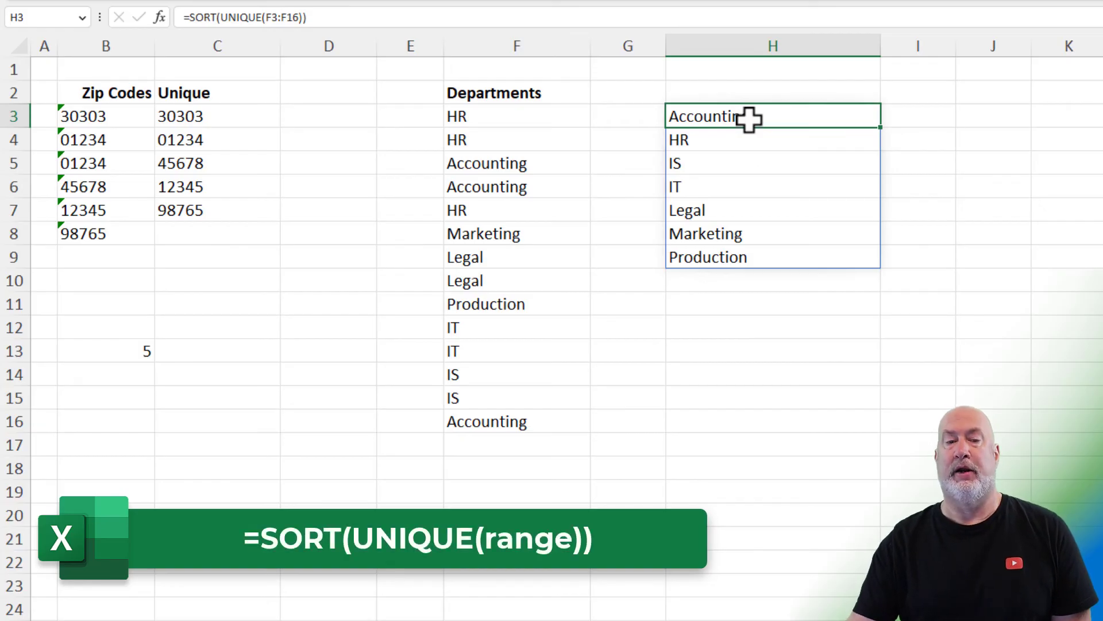
pyautogui.doubleClick(773, 116)
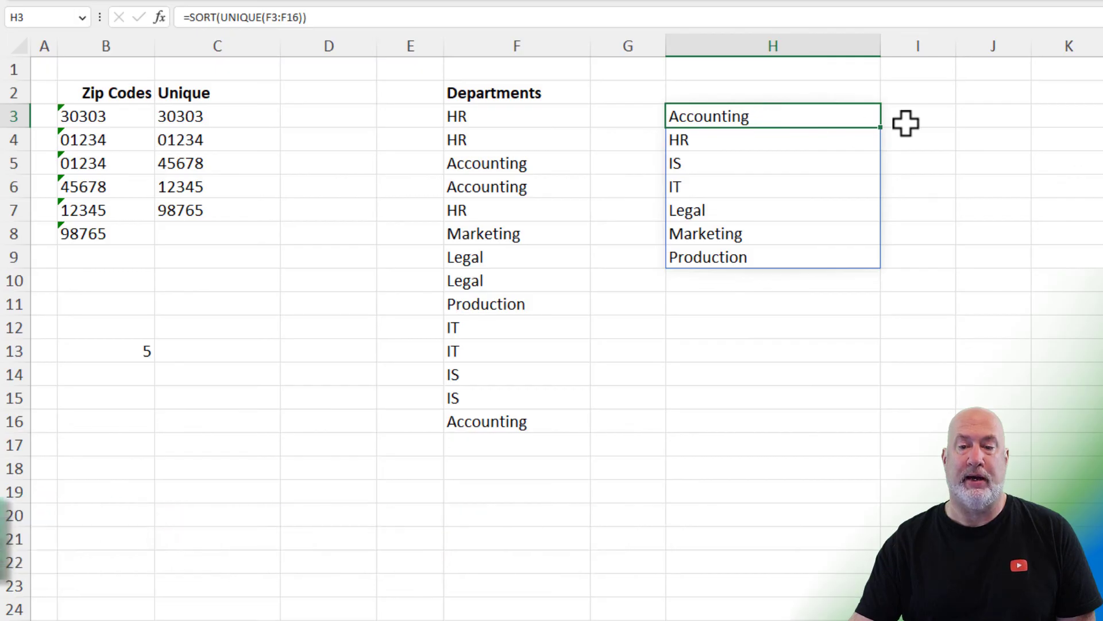
pyautogui.moveTo(531, 484)
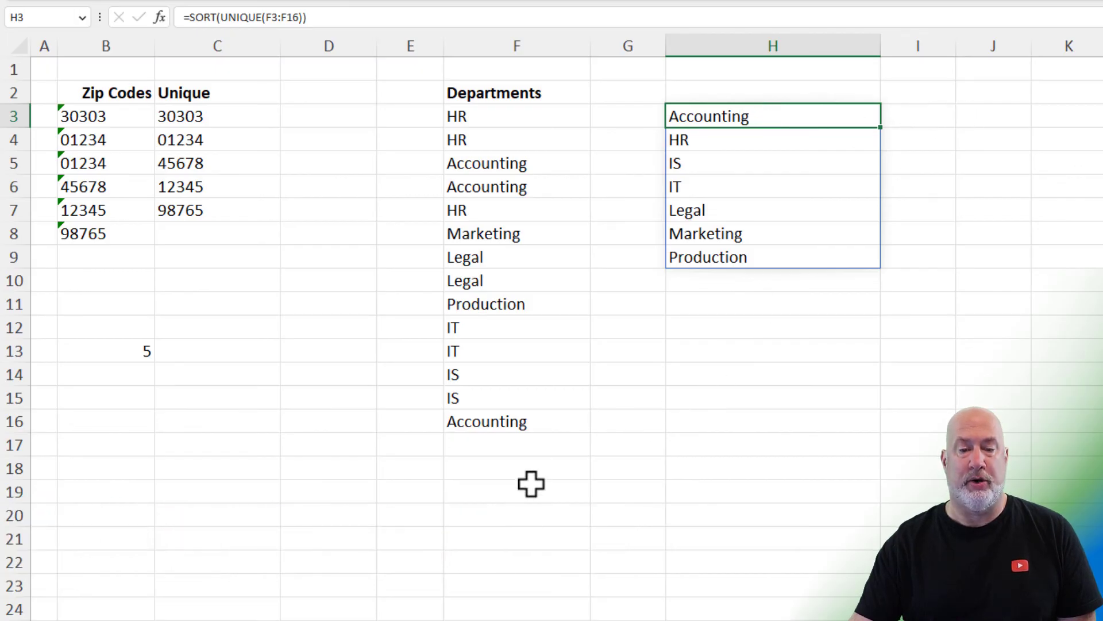
# Step: Start =COUNTA(UNIQUE( in F19 with the departments F3:F16 as its range
pyautogui.write('=cou')
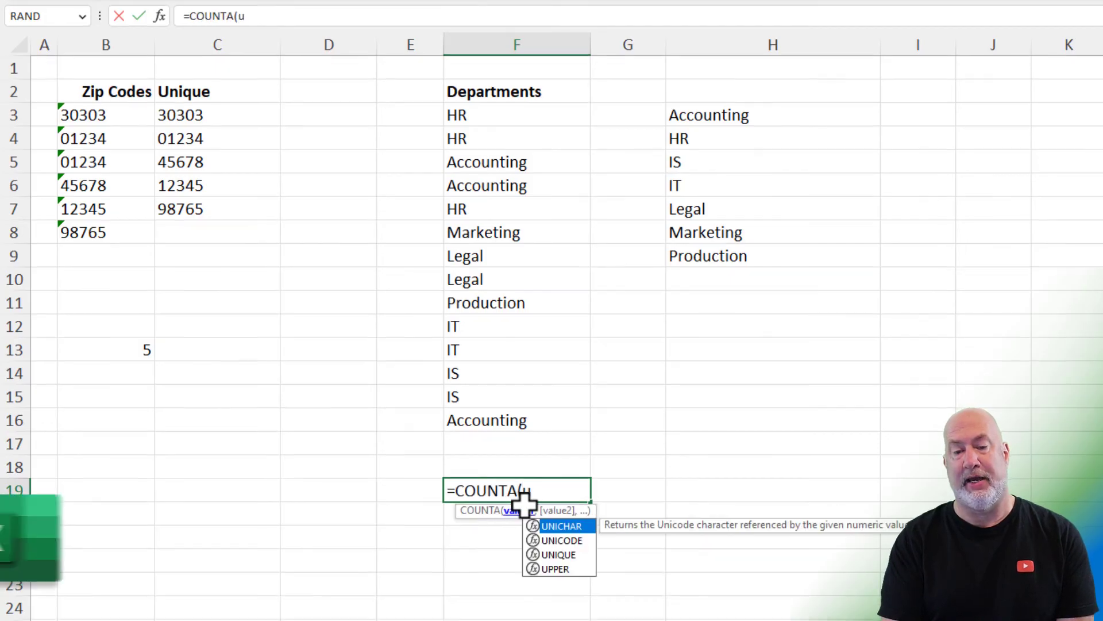
pyautogui.write('niqu')
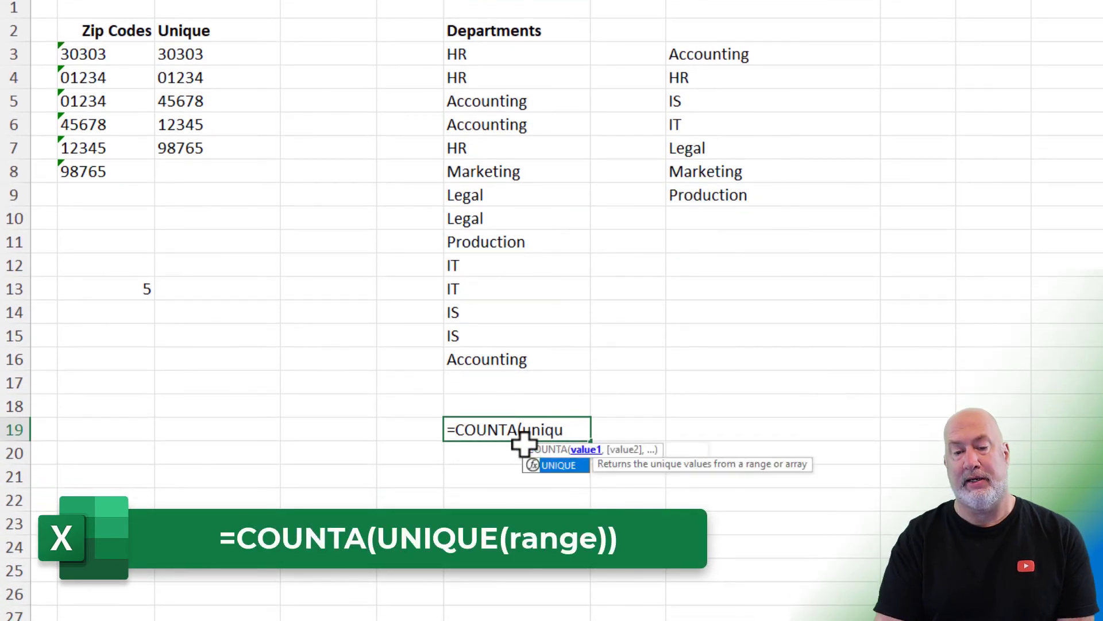
pyautogui.moveTo(457, 54); pyautogui.dragTo(521, 288)
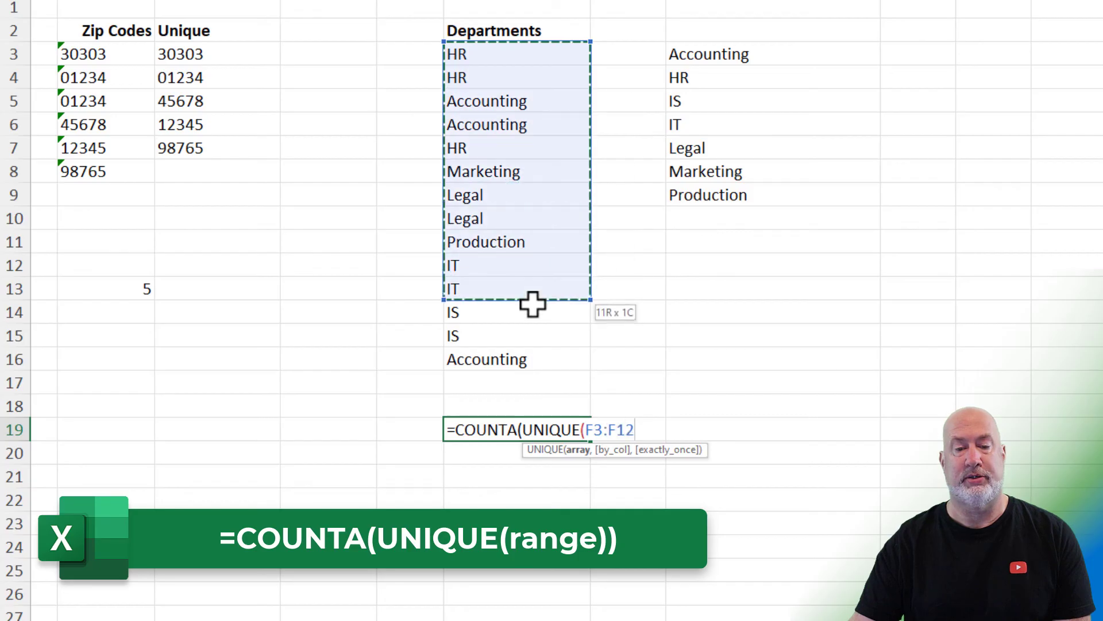
pyautogui.moveTo(532, 289); pyautogui.dragTo(532, 359)
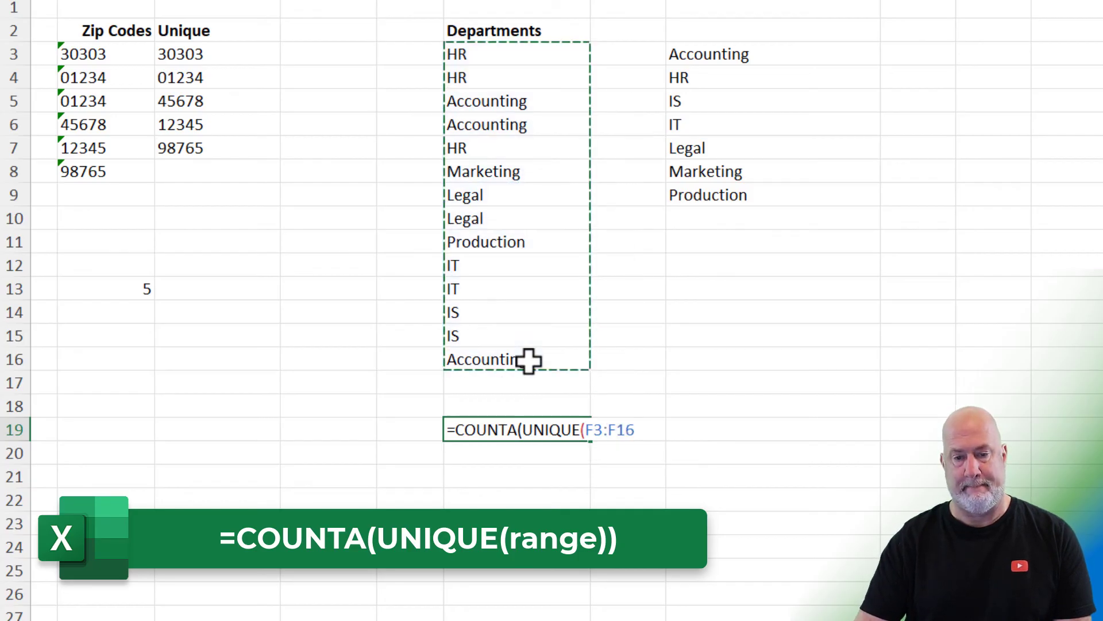